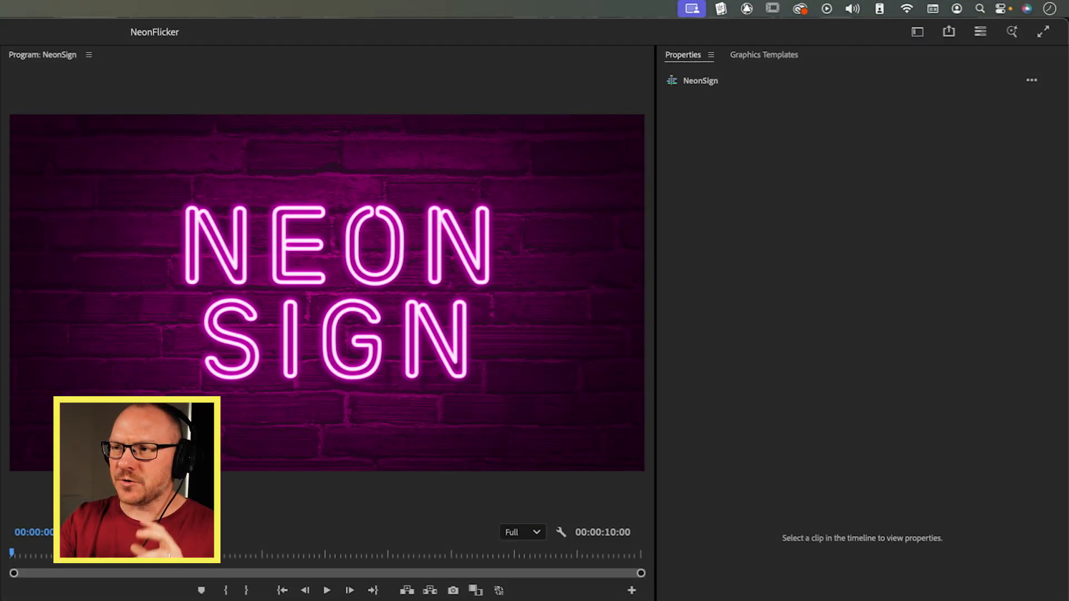
# Step: Leave the finished NeonSign preview and bring up the empty MySequence in the Edit workspace
pyautogui.click(325, 590)
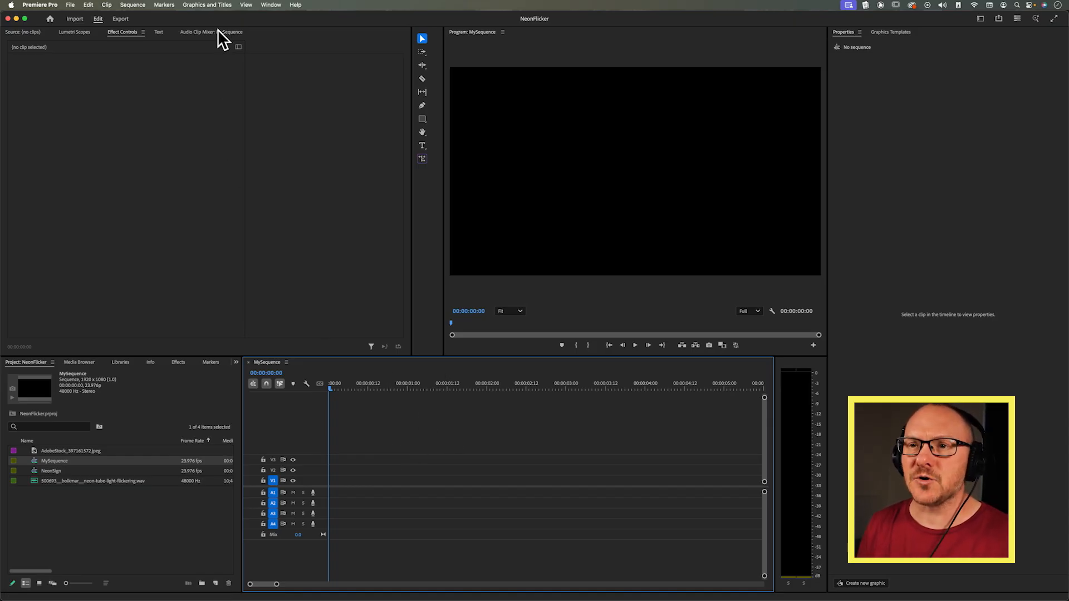
# Step: Add a new text layer to the sequence reading 'Neon Sign'
pyautogui.click(446, 10)
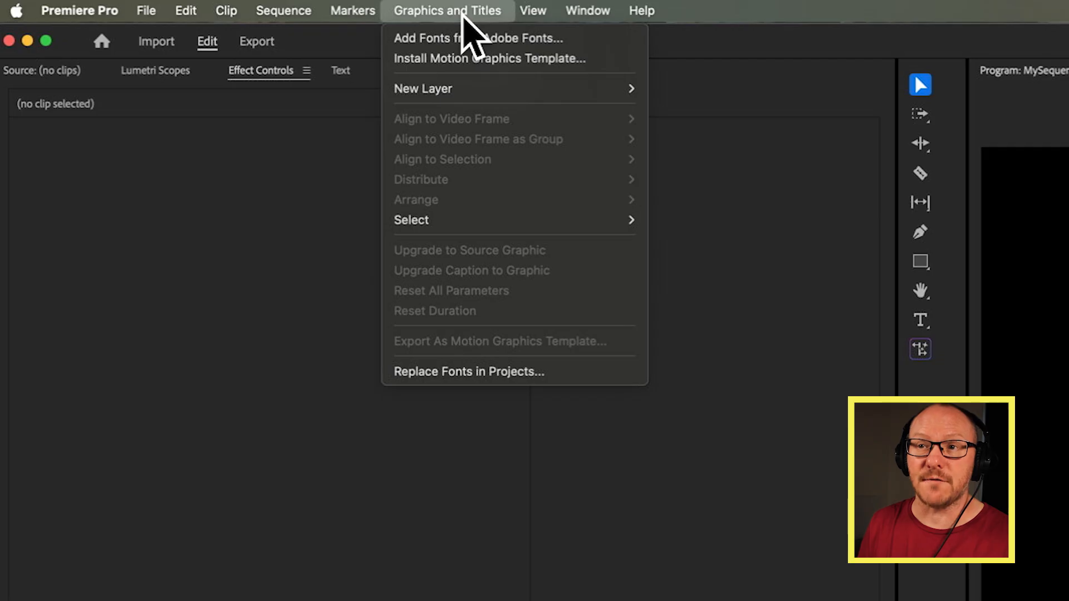
pyautogui.moveTo(422, 89)
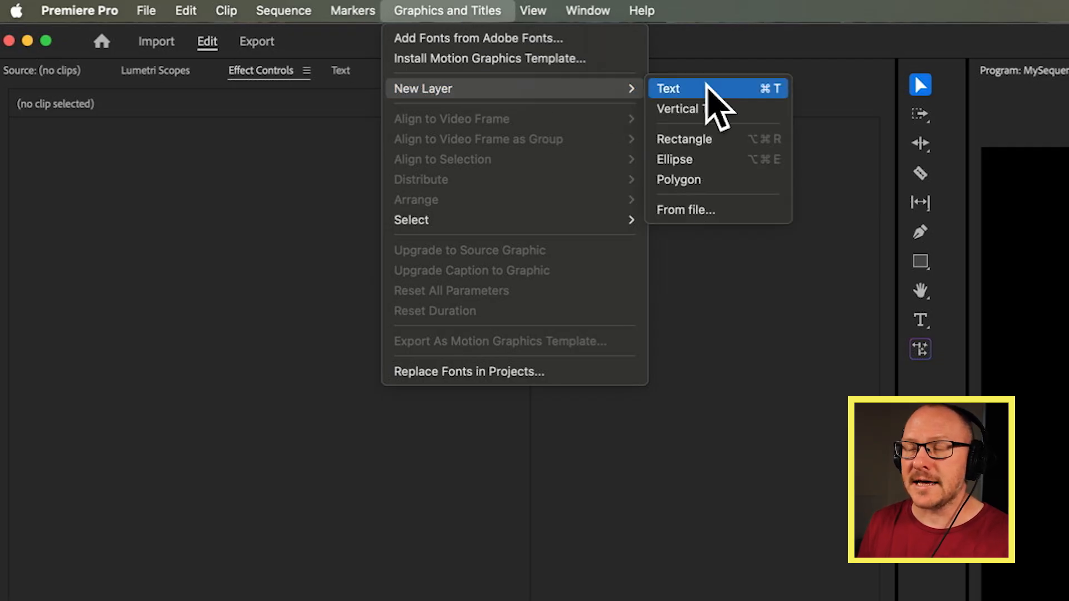
pyautogui.click(669, 89)
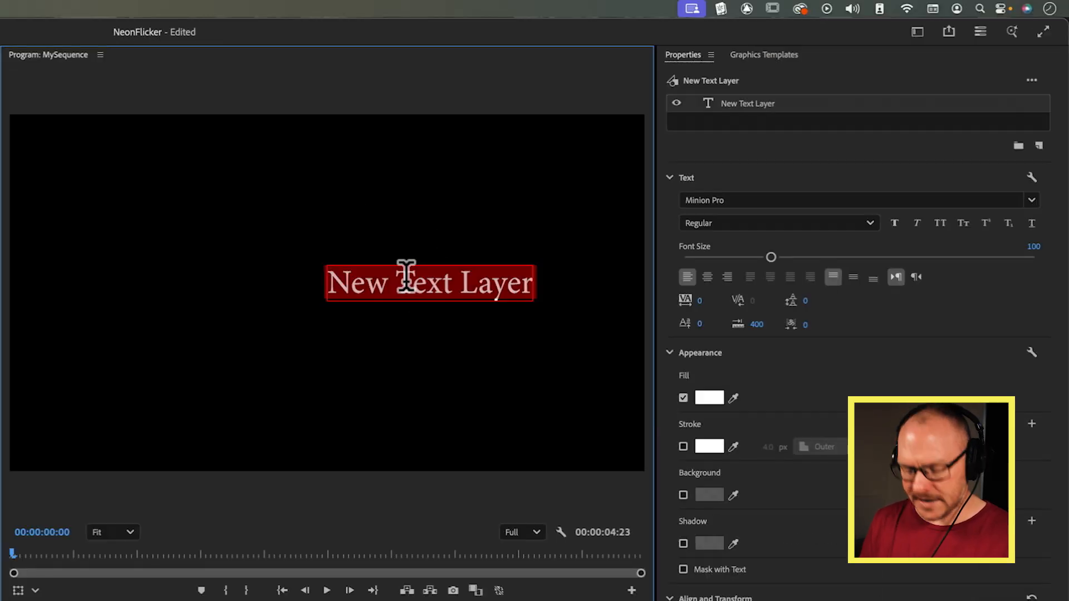
pyautogui.write('Neon')
pyautogui.click(860, 200)
pyautogui.write('rix')
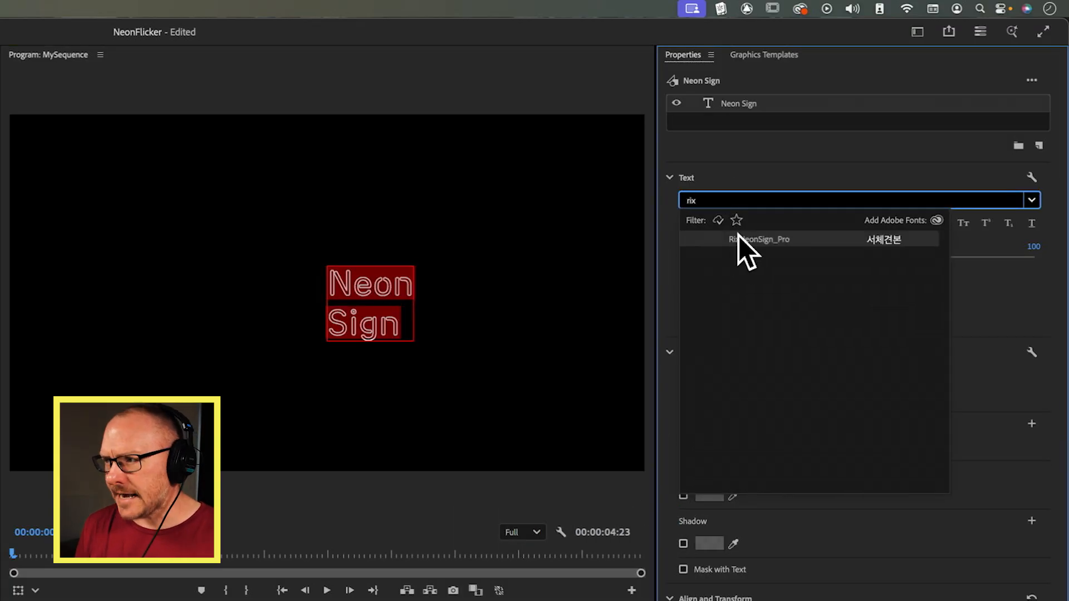
# Step: Set the title to RixNeonSign_Pro Line, centre-aligned, size 295, in All Caps
pyautogui.click(760, 238)
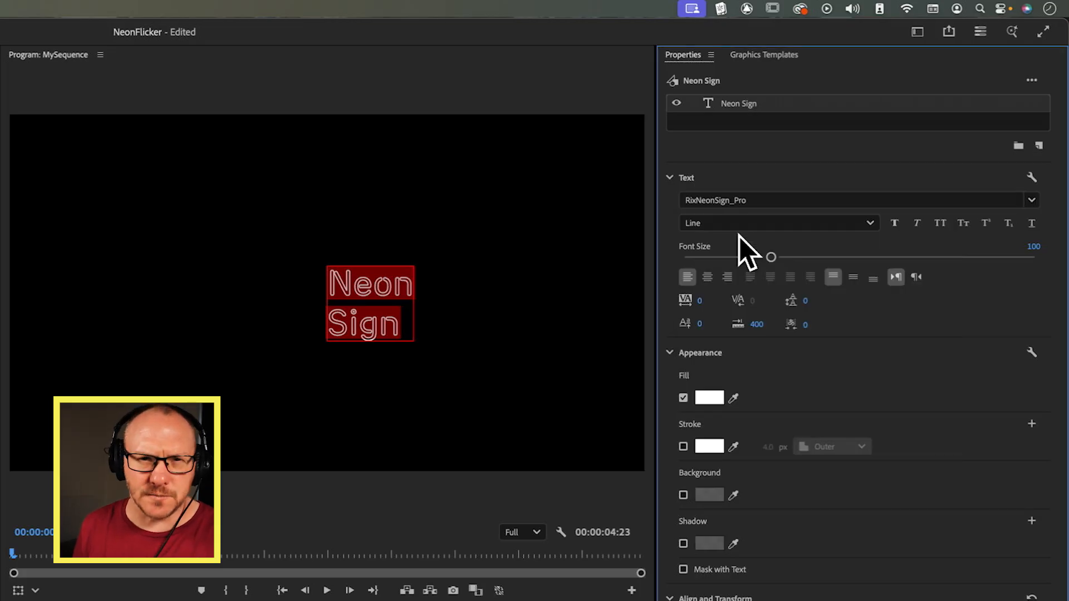
pyautogui.click(707, 276)
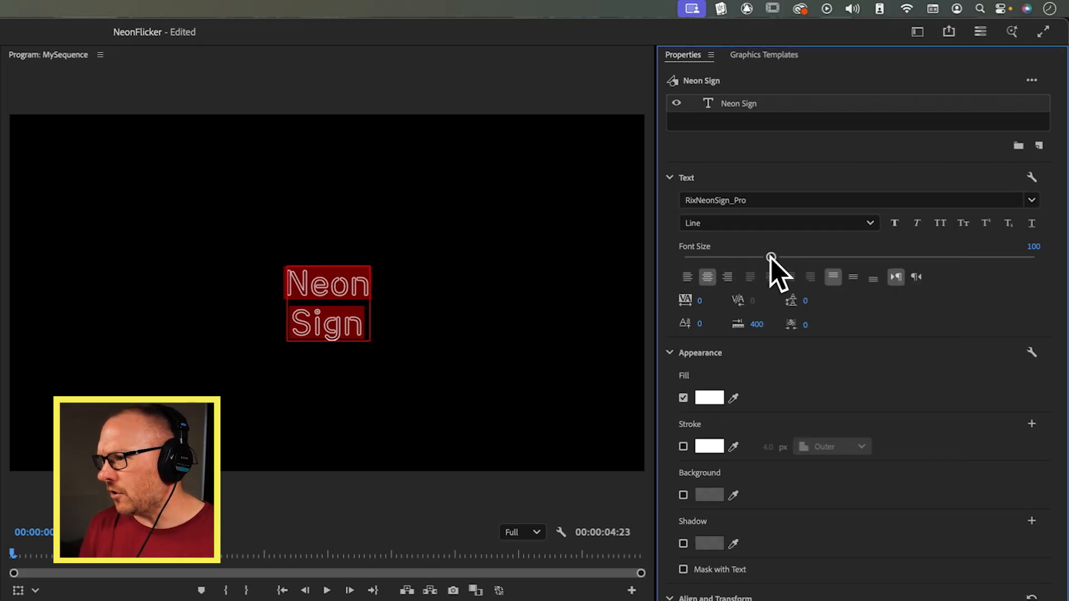
pyautogui.moveTo(771, 257); pyautogui.dragTo(942, 257)
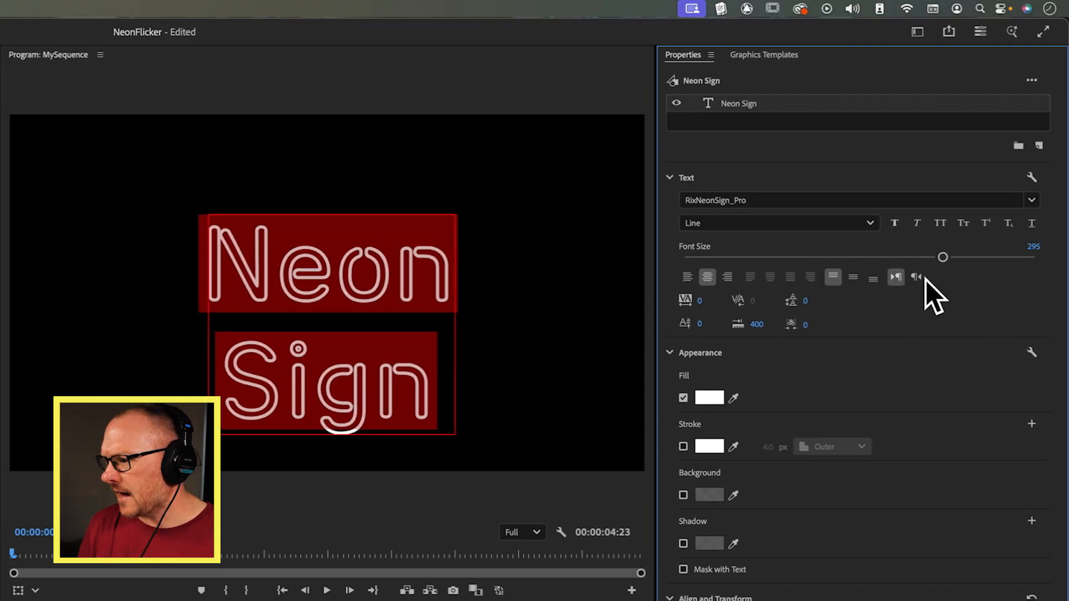
pyautogui.click(941, 222)
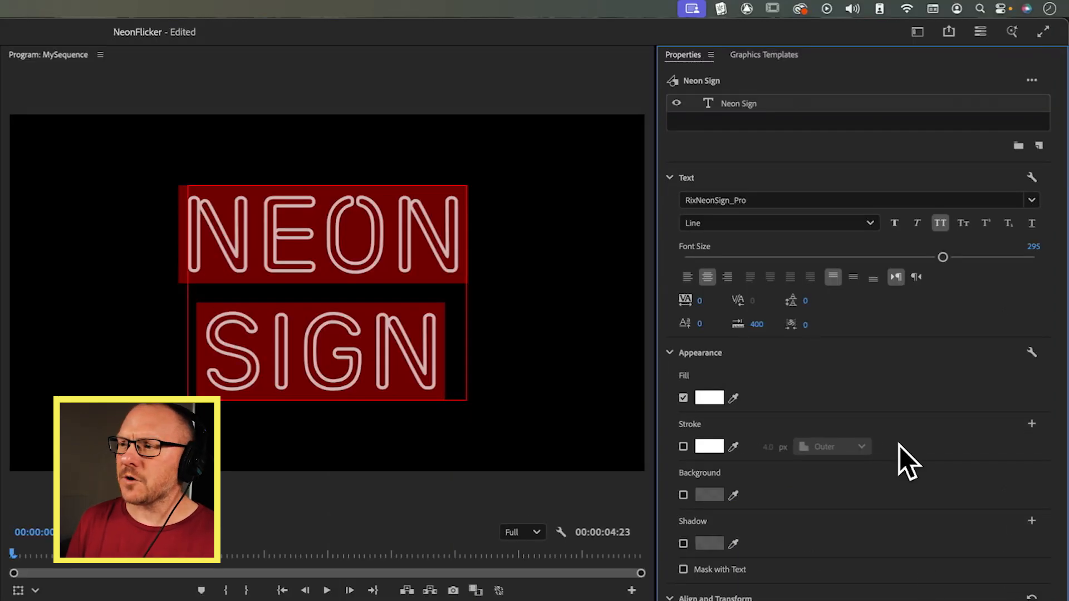
# Step: Set the title's fill colour to pale pink FFE4FB
pyautogui.click(709, 397)
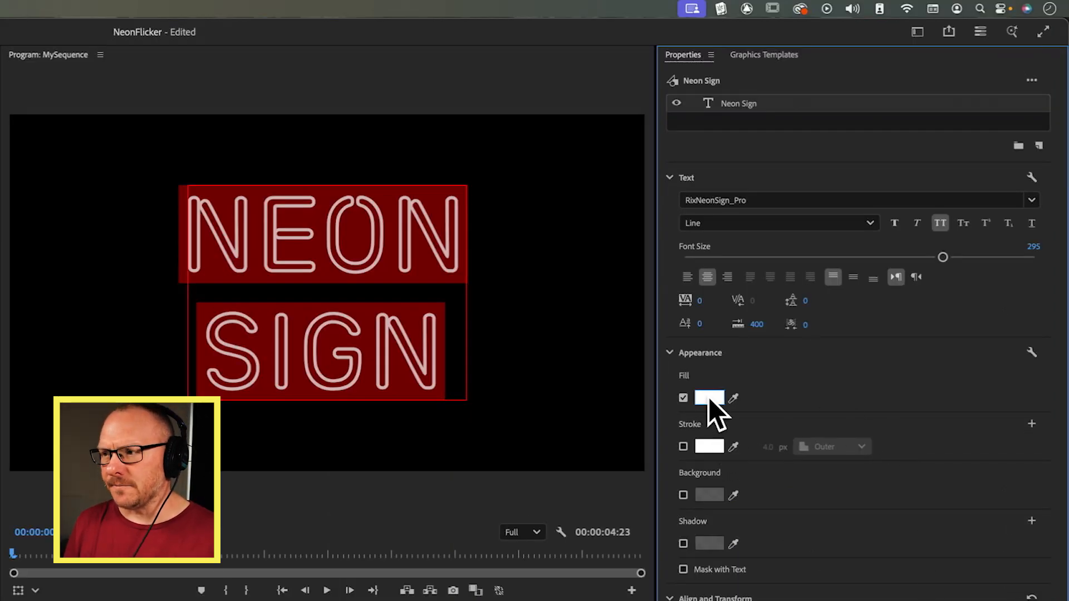
pyautogui.click(709, 398)
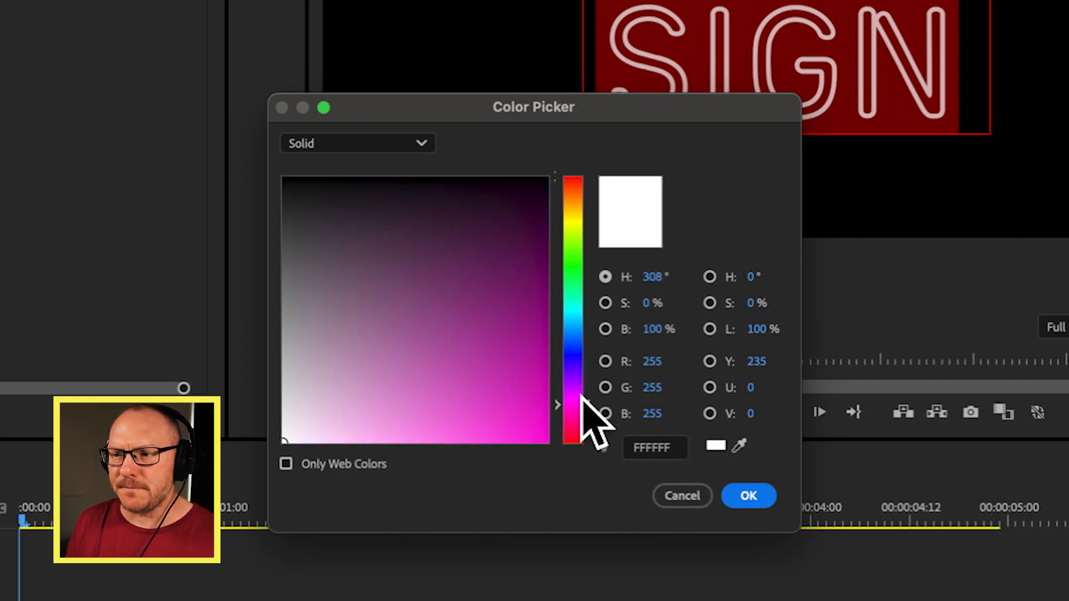
pyautogui.click(308, 442)
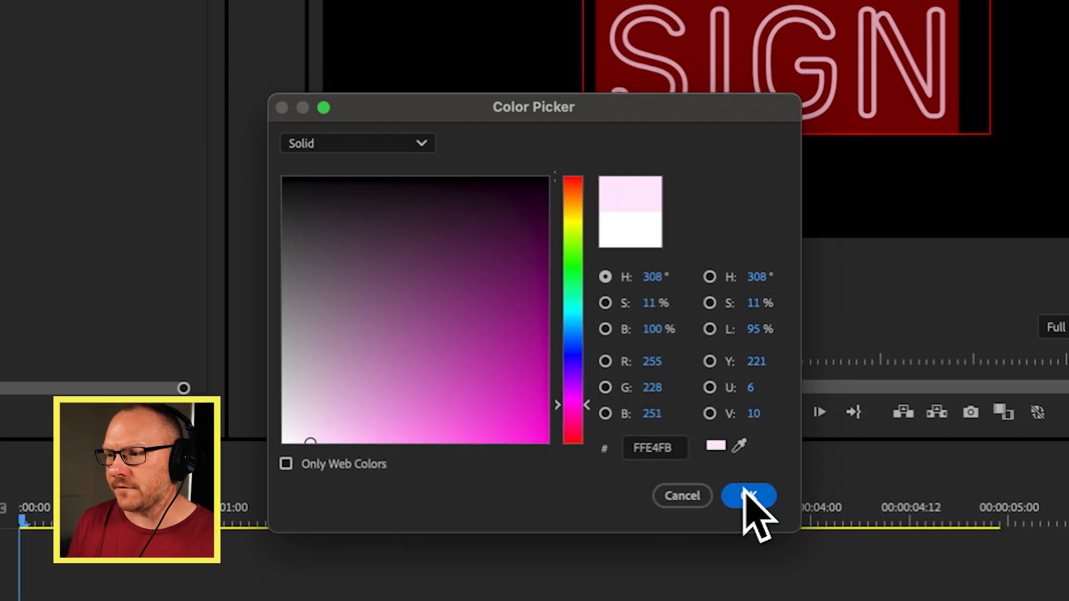
pyautogui.click(748, 496)
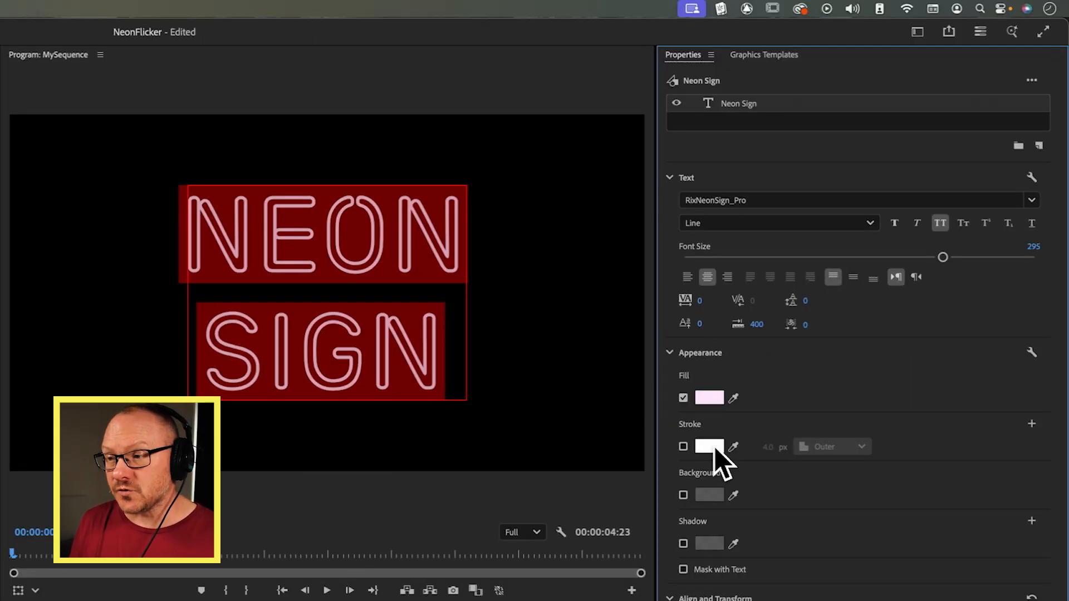
# Step: Give the letters a 3 px magenta FF00F6 stroke centred on their outlines
pyautogui.click(709, 447)
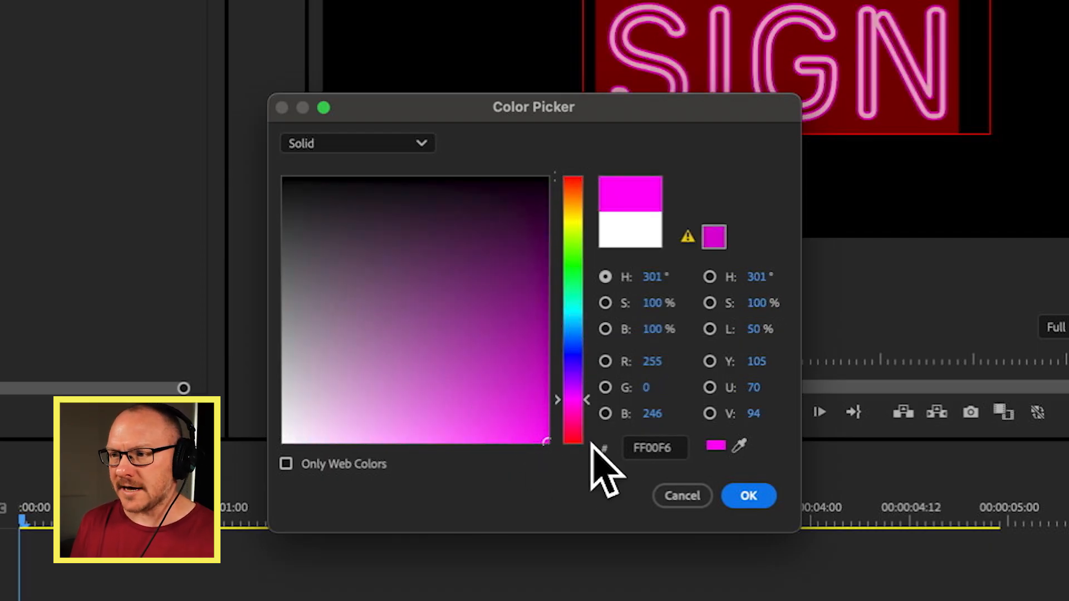
pyautogui.click(749, 495)
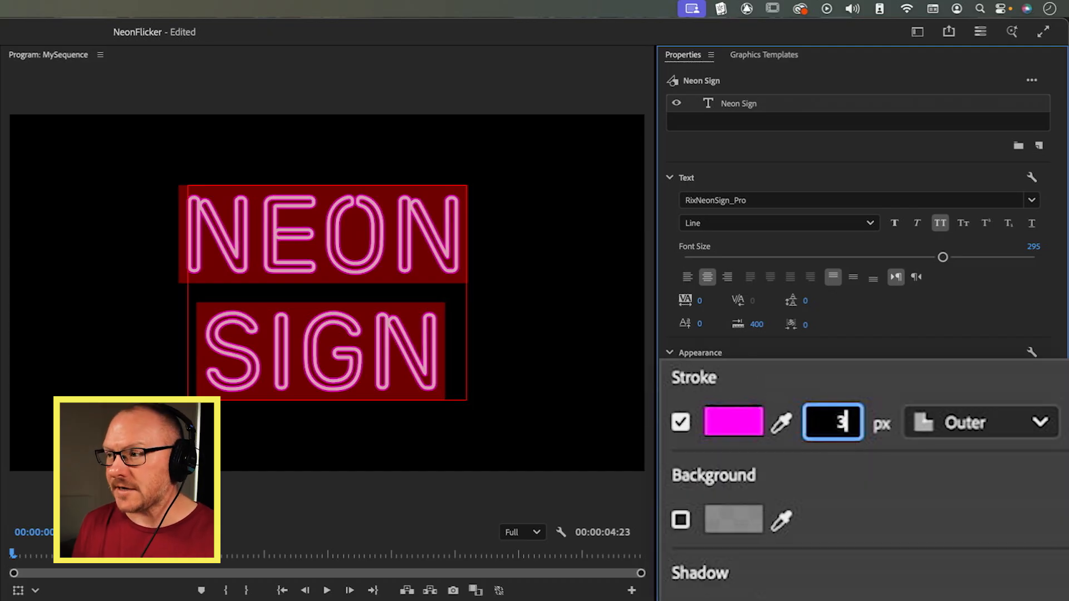
pyautogui.click(980, 422)
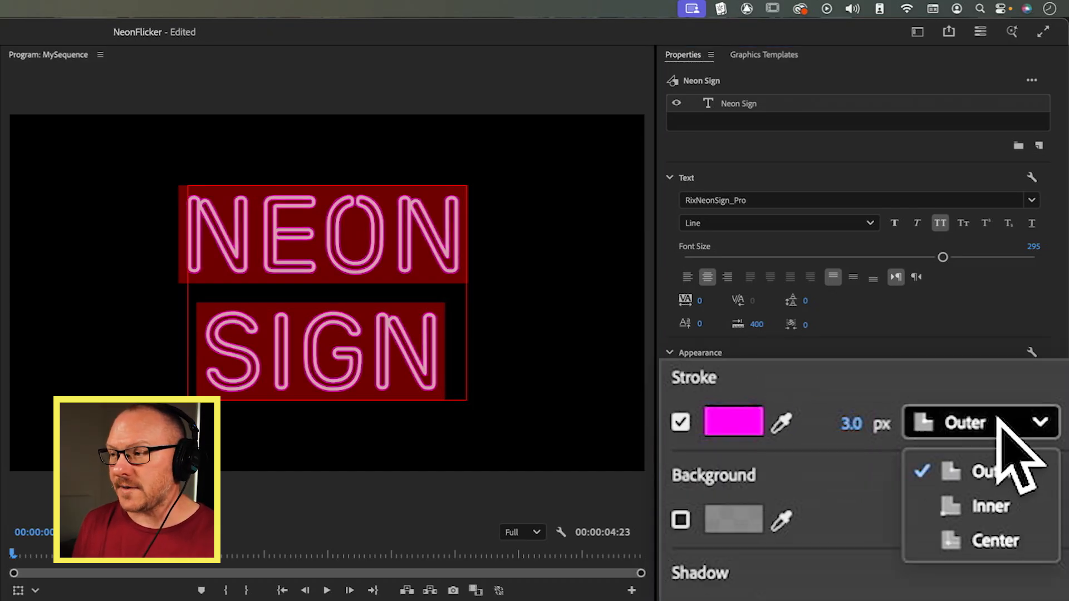
pyautogui.click(997, 540)
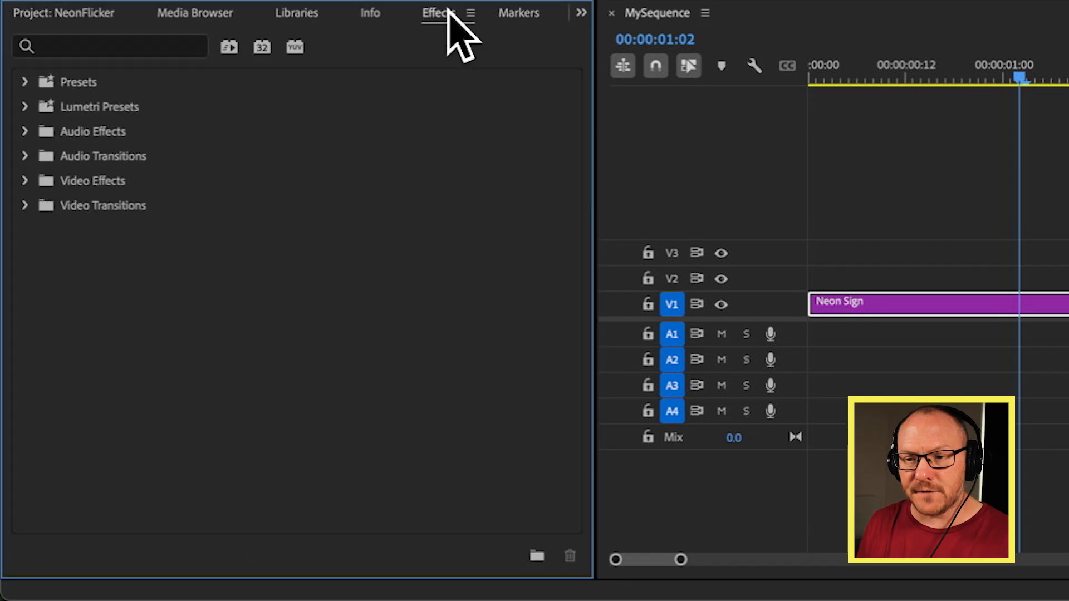
# Step: Apply Strobe Light to the Neon Sign clip, set to Makes Layer Transparent, with a value of 10
pyautogui.write('strobe')
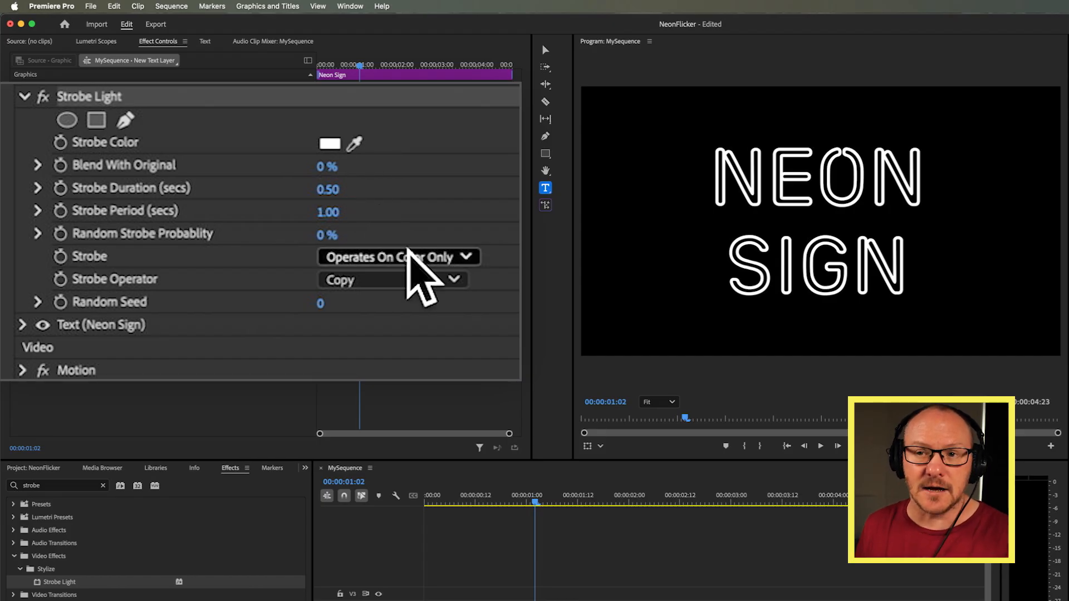
pyautogui.click(397, 257)
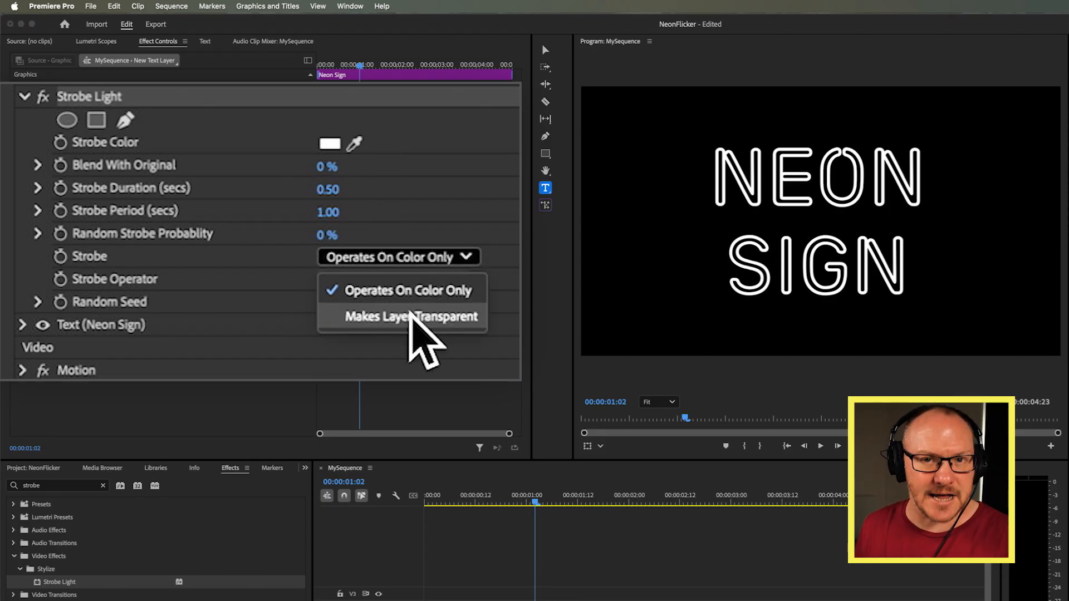
pyautogui.click(412, 316)
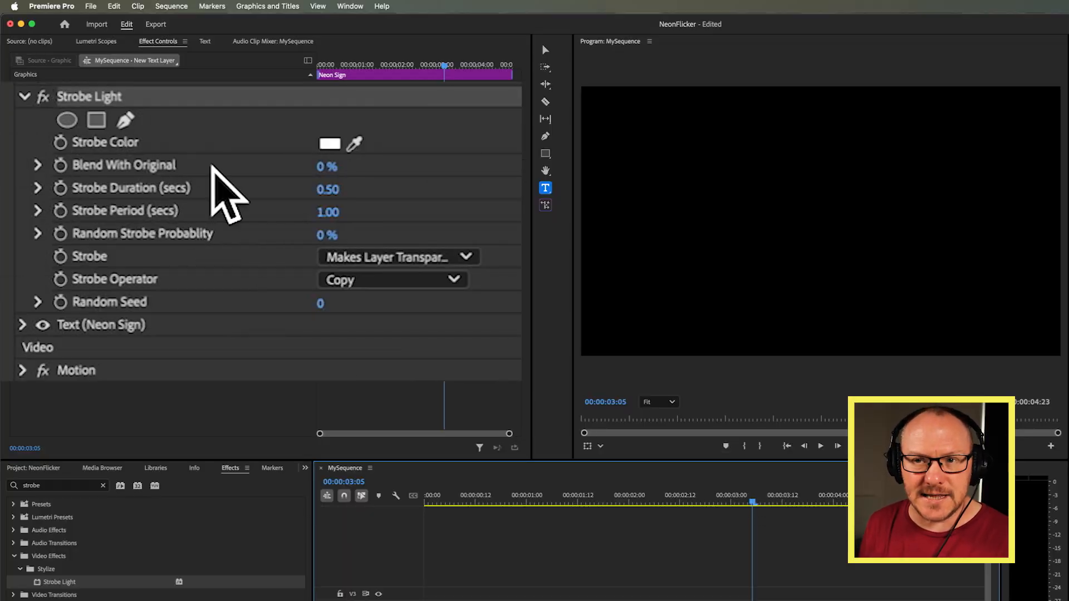
pyautogui.write('10')
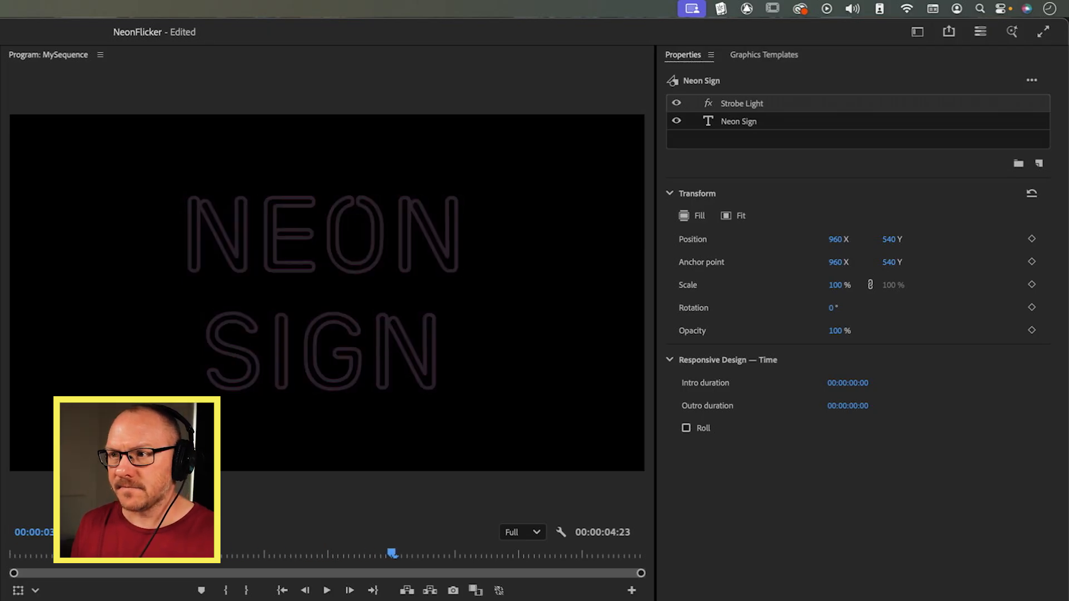
# Step: Duplicate the Neon Sign text layer and switch off the letter O's fill in the copy
pyautogui.click(739, 121)
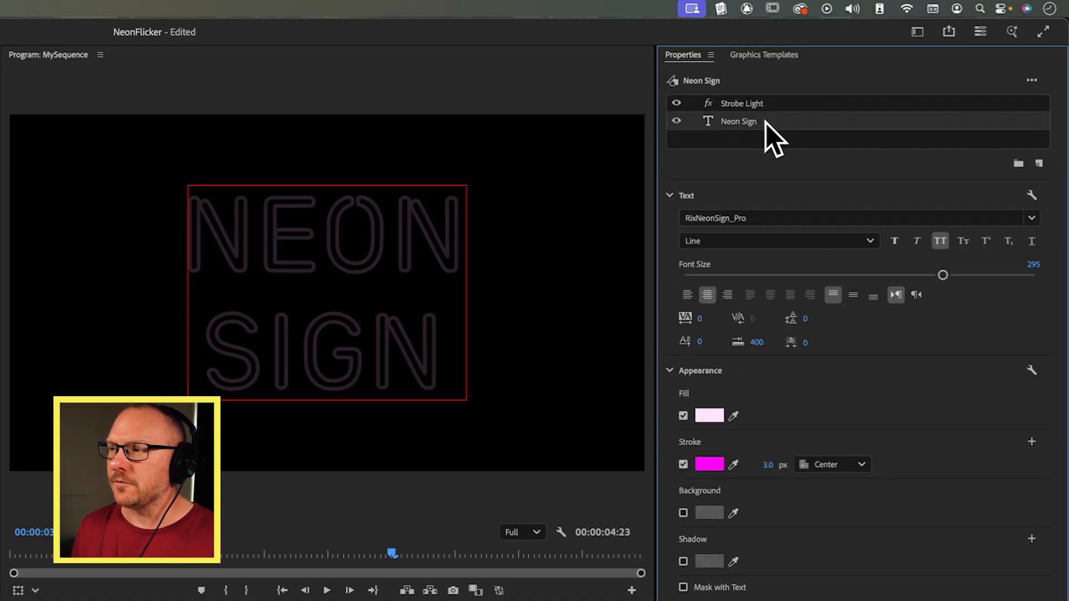
pyautogui.rightClick(739, 121)
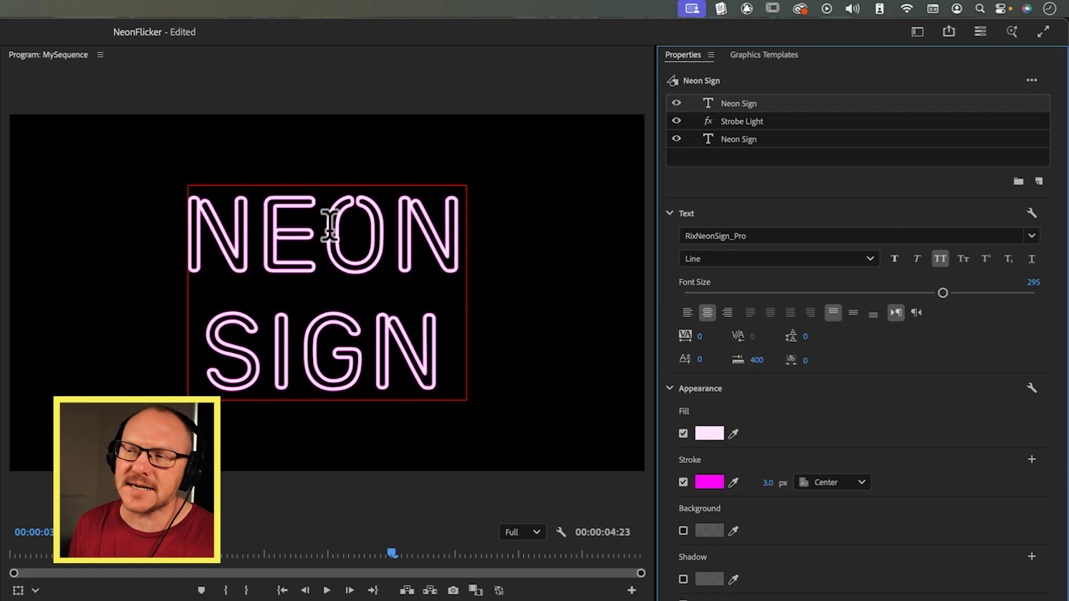
pyautogui.doubleClick(368, 239)
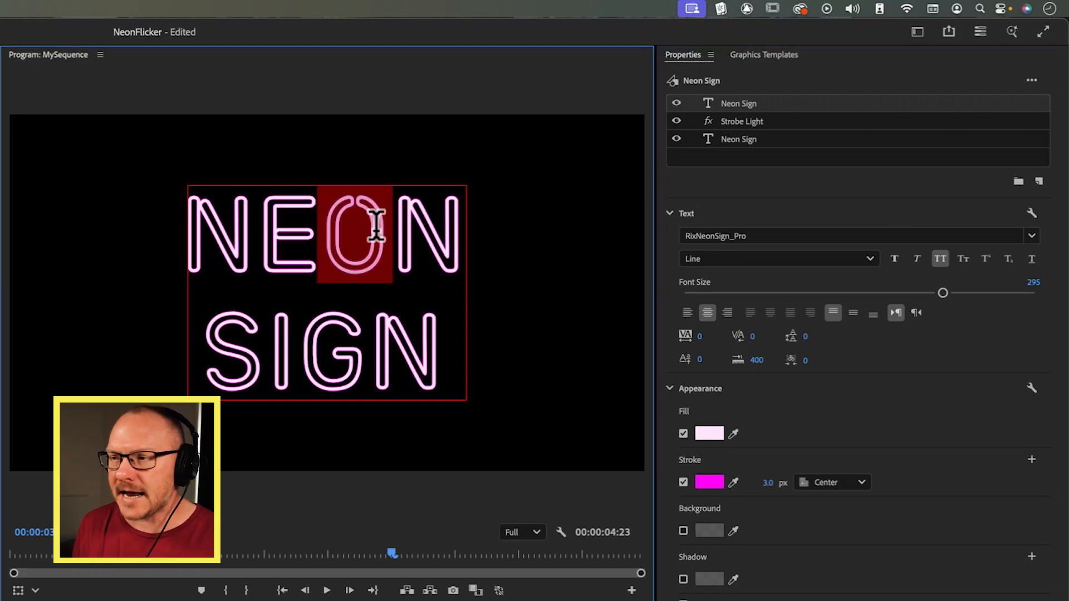
pyautogui.moveTo(330, 226)
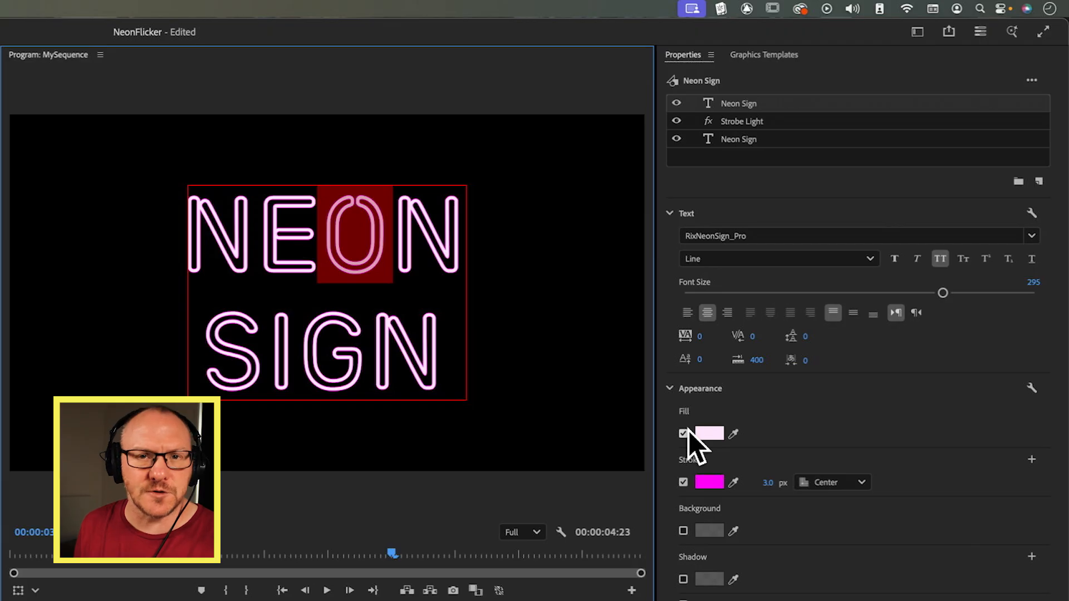
pyautogui.click(683, 433)
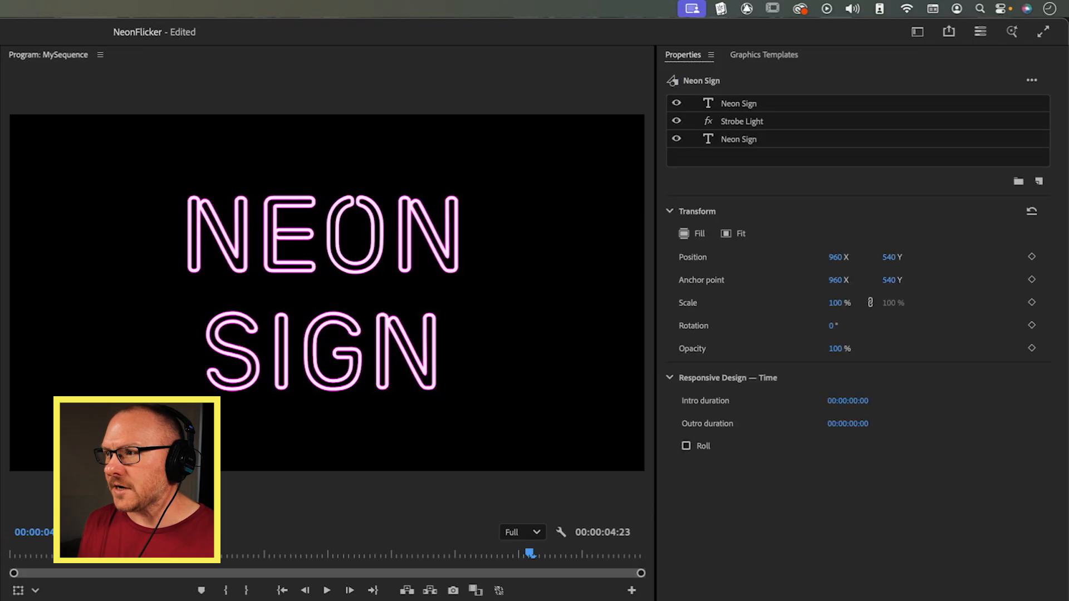
pyautogui.click(739, 139)
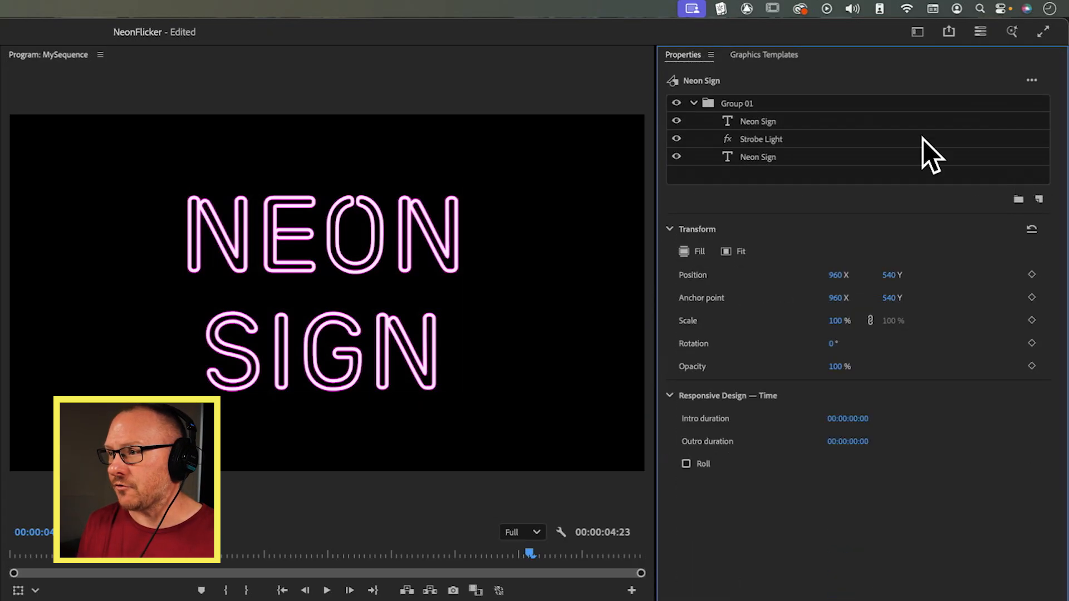
# Step: Rename Group 01 to Text and put the brick wall clip into a new Background group
pyautogui.click(738, 103)
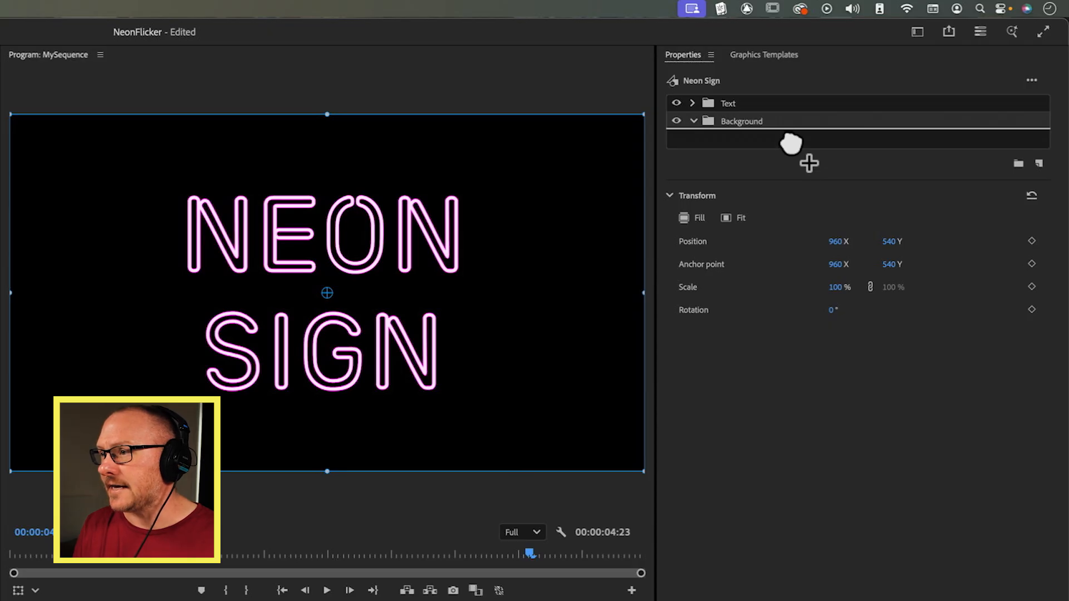
pyautogui.click(782, 138)
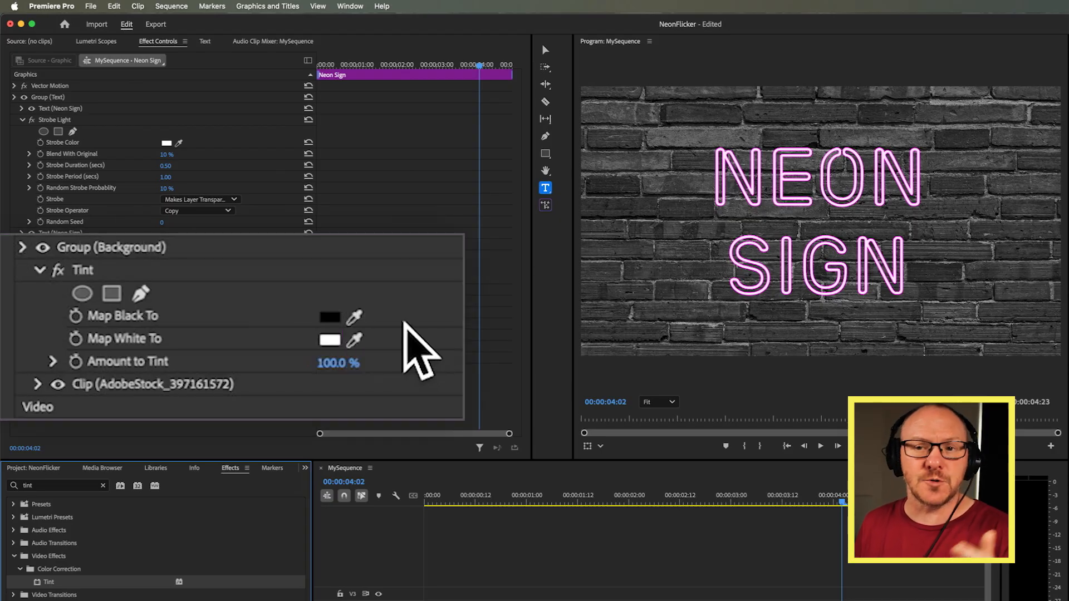
# Step: Tint the brick wall, mapping white to hot pink and black to dark purple #340033
pyautogui.click(329, 339)
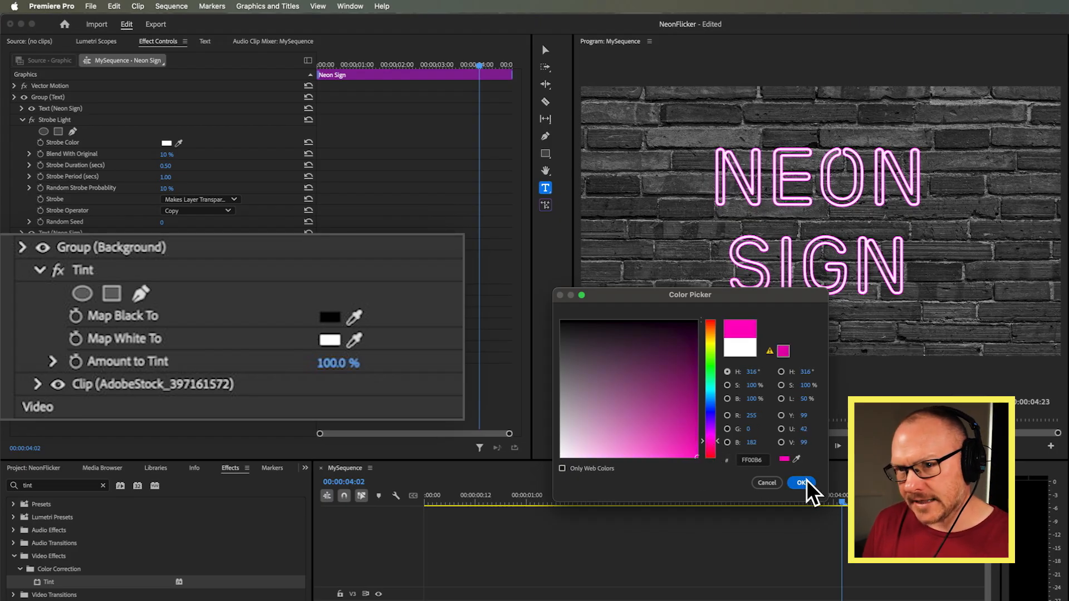
pyautogui.click(802, 483)
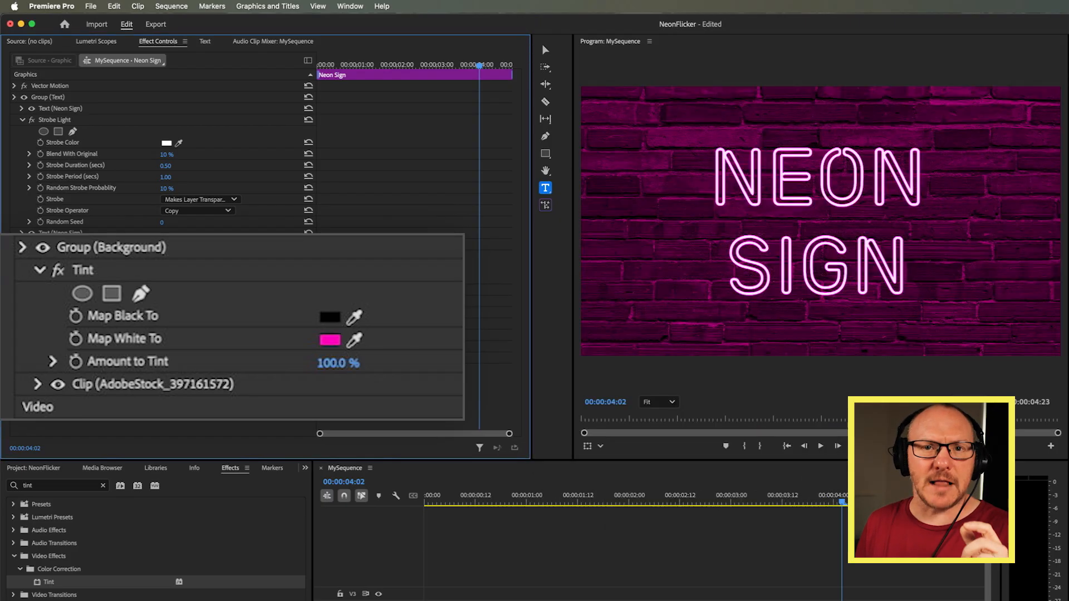
pyautogui.click(329, 316)
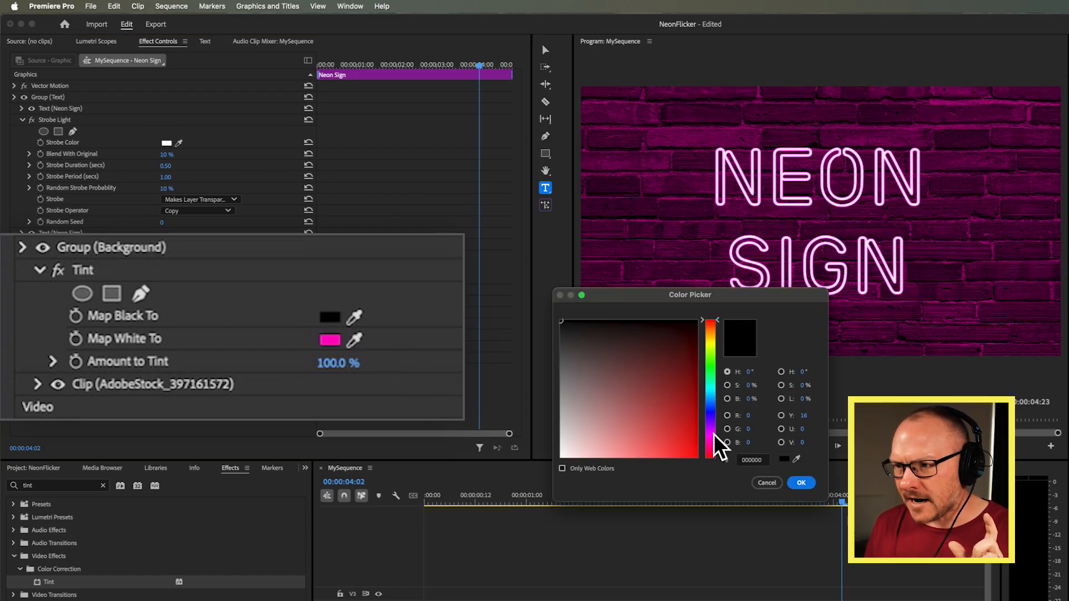
pyautogui.click(698, 349)
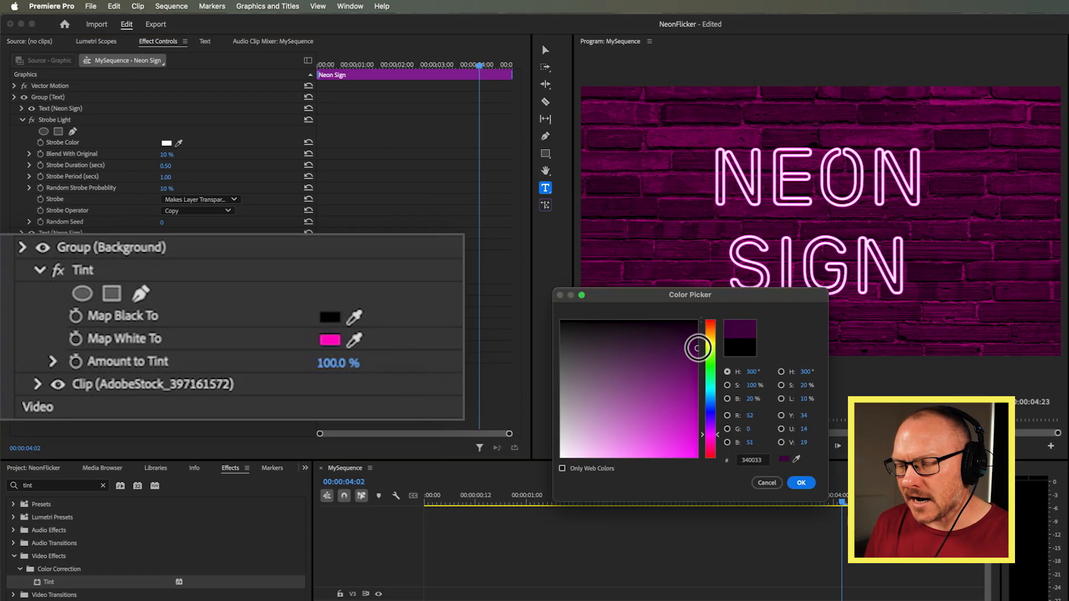
pyautogui.click(801, 482)
pyautogui.write('lumetr')
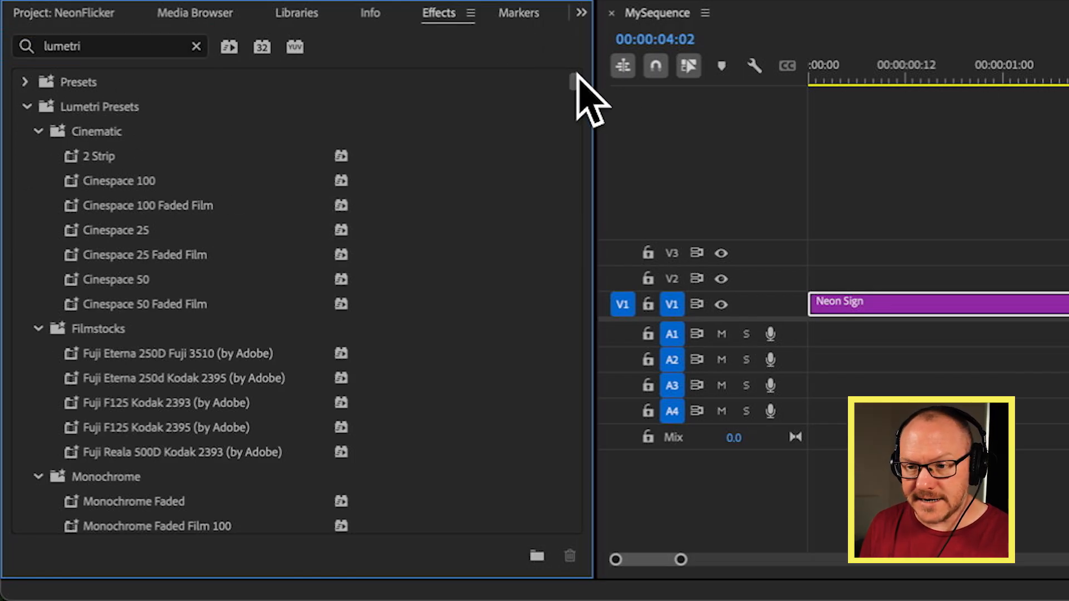
# Step: Lower the Lumetri Color Exposure on the Background group to darken the brick wall
pyautogui.scroll(-3)
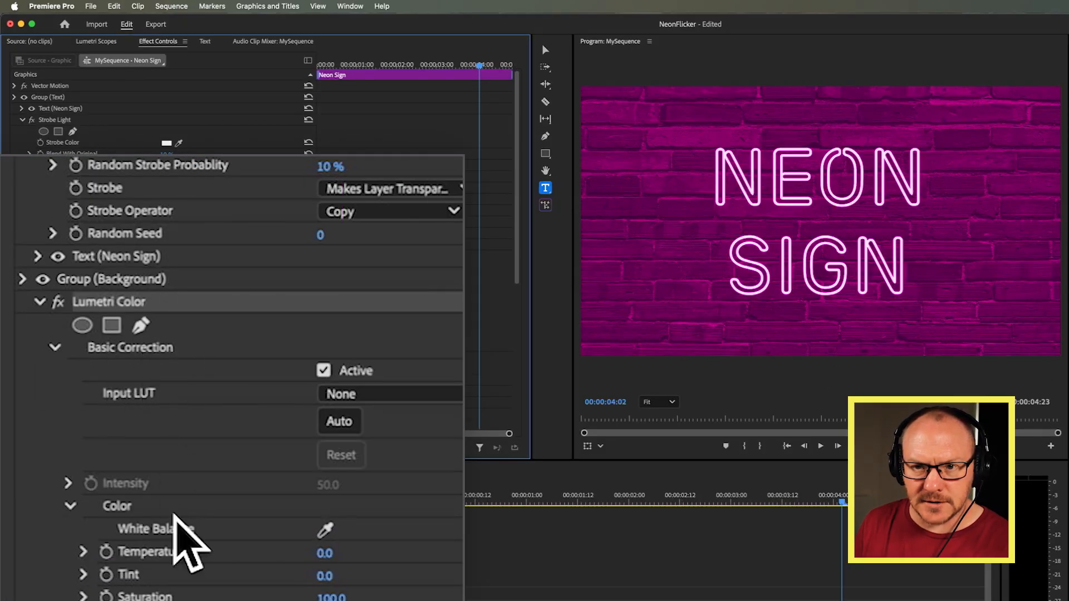
pyautogui.scroll(-3)
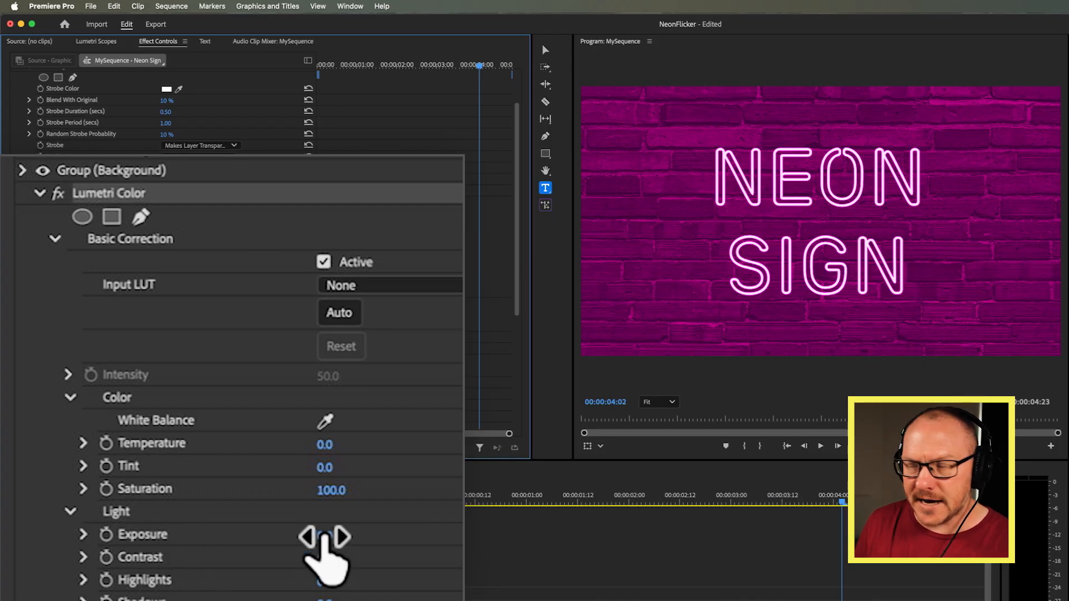
pyautogui.moveTo(325, 537); pyautogui.dragTo(326, 537)
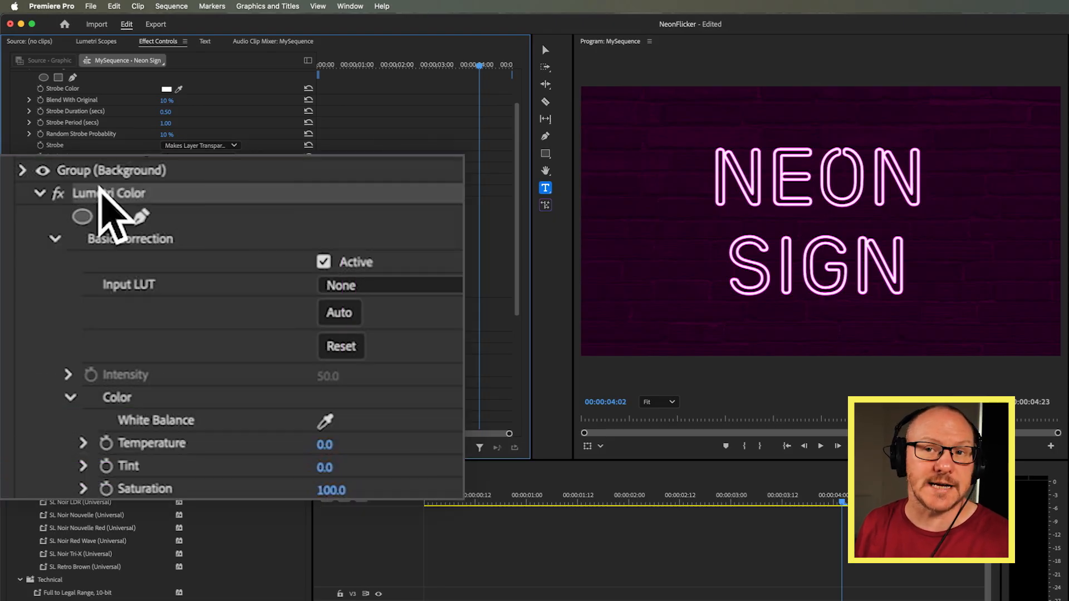
pyautogui.moveTo(81, 217)
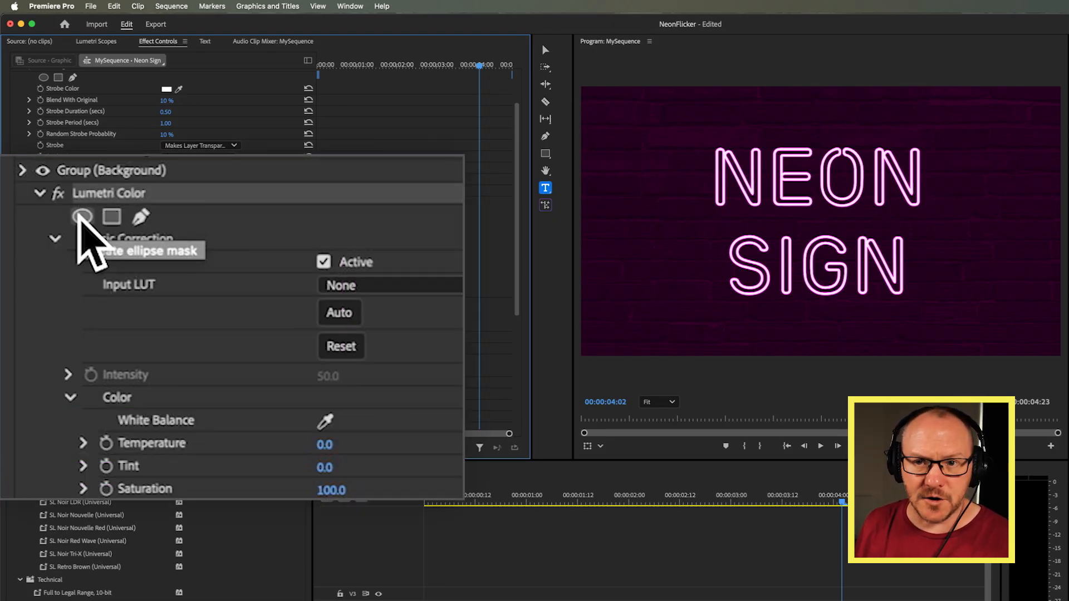
# Step: Add a wide, inverted, heavily feathered Lumetri ellipse mask around the title
pyautogui.click(82, 216)
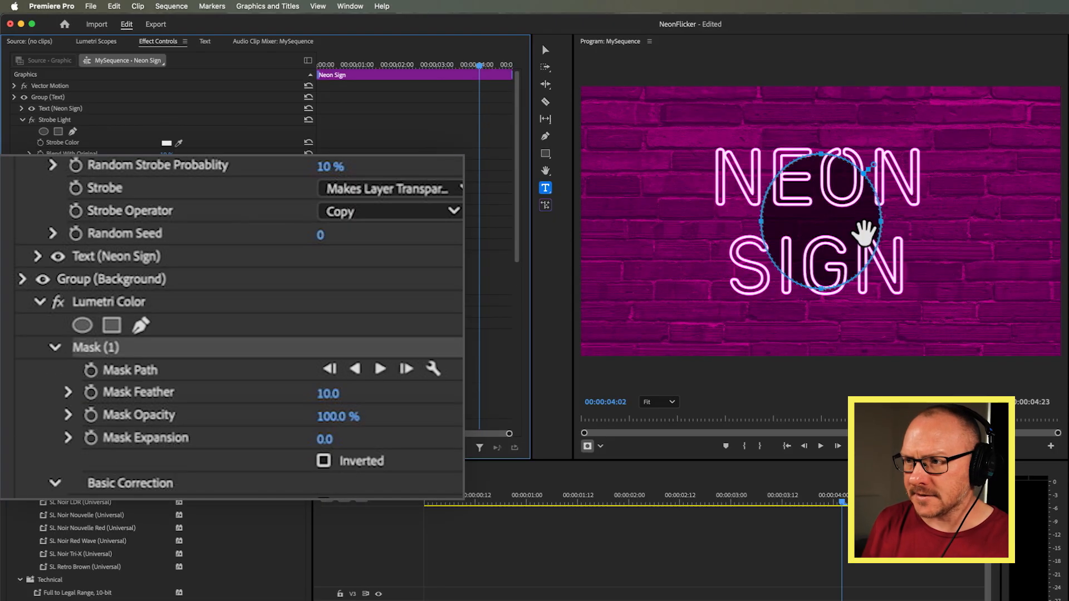
pyautogui.moveTo(866, 235); pyautogui.dragTo(893, 246)
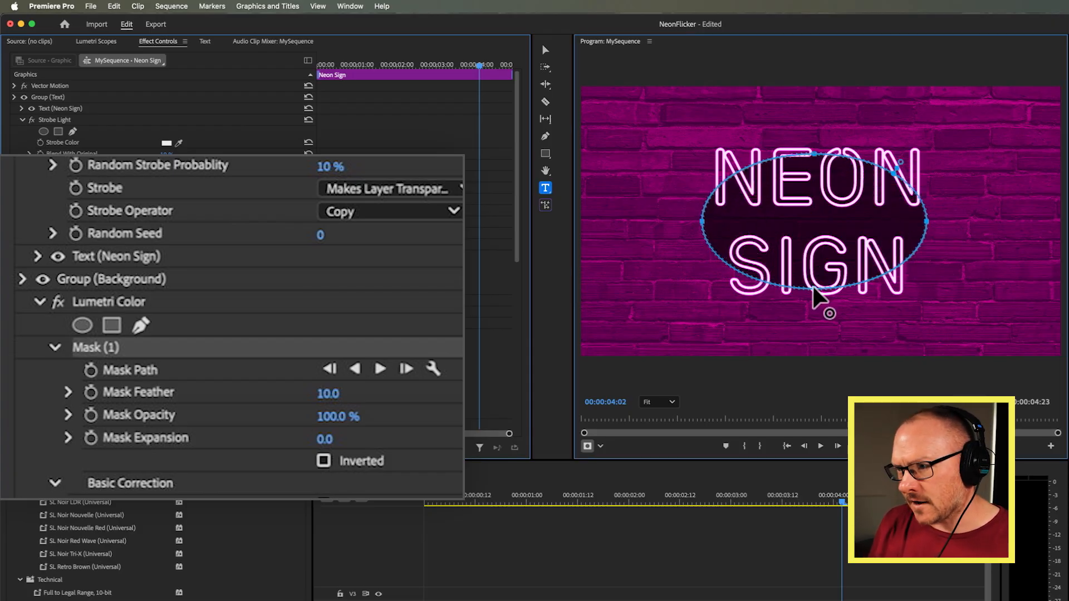
pyautogui.click(324, 461)
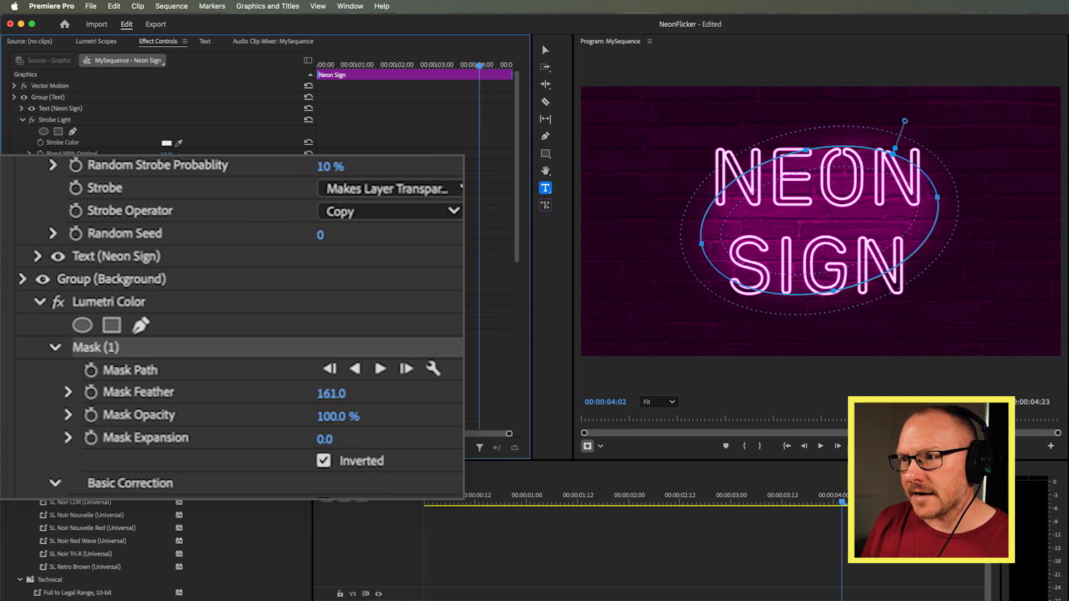
pyautogui.moveTo(331, 393); pyautogui.dragTo(378, 394)
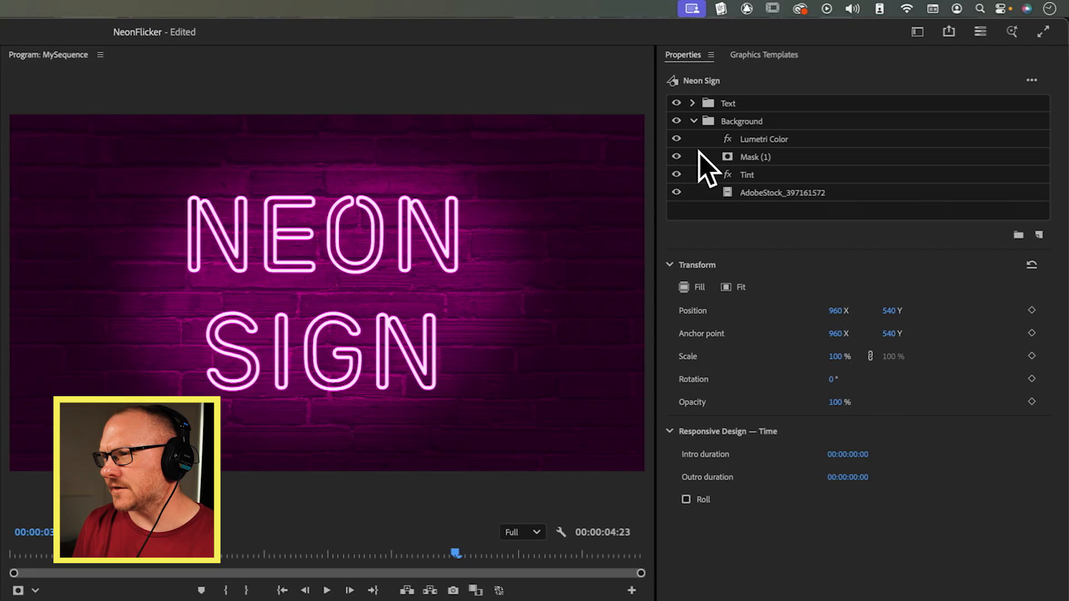
# Step: Add a Drop Shadow renamed Glow to the Text group with a pink shadow colour
pyautogui.click(692, 103)
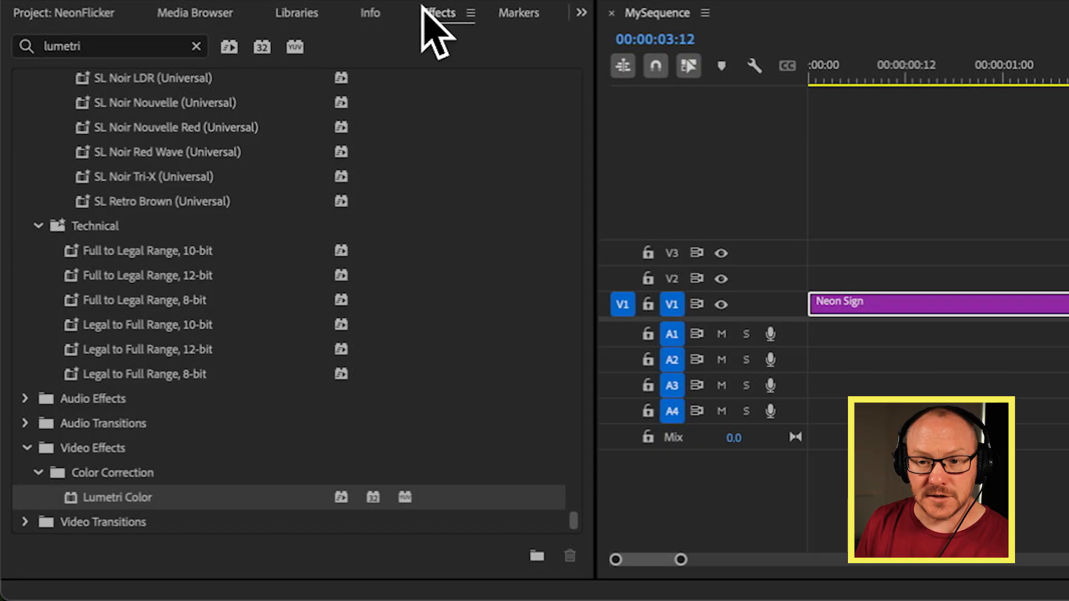
pyautogui.write('drop sh')
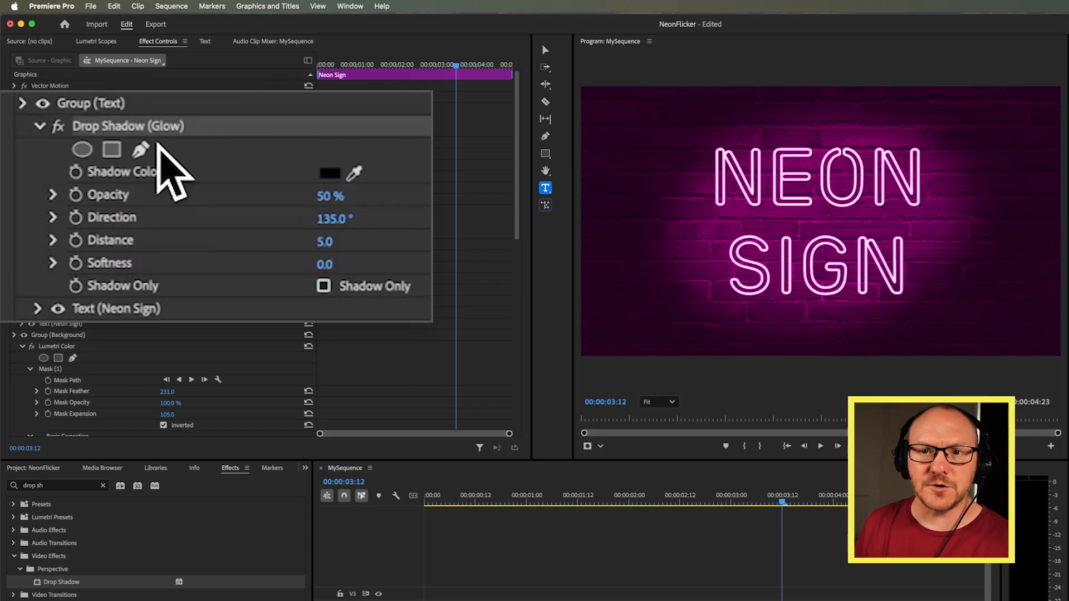
pyautogui.click(329, 173)
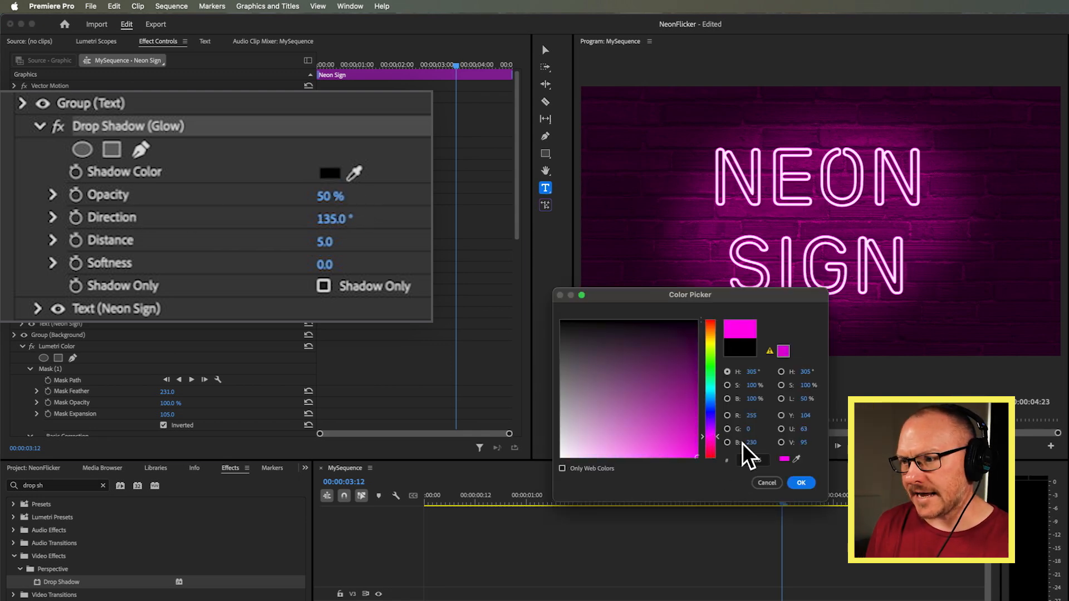
pyautogui.click(801, 483)
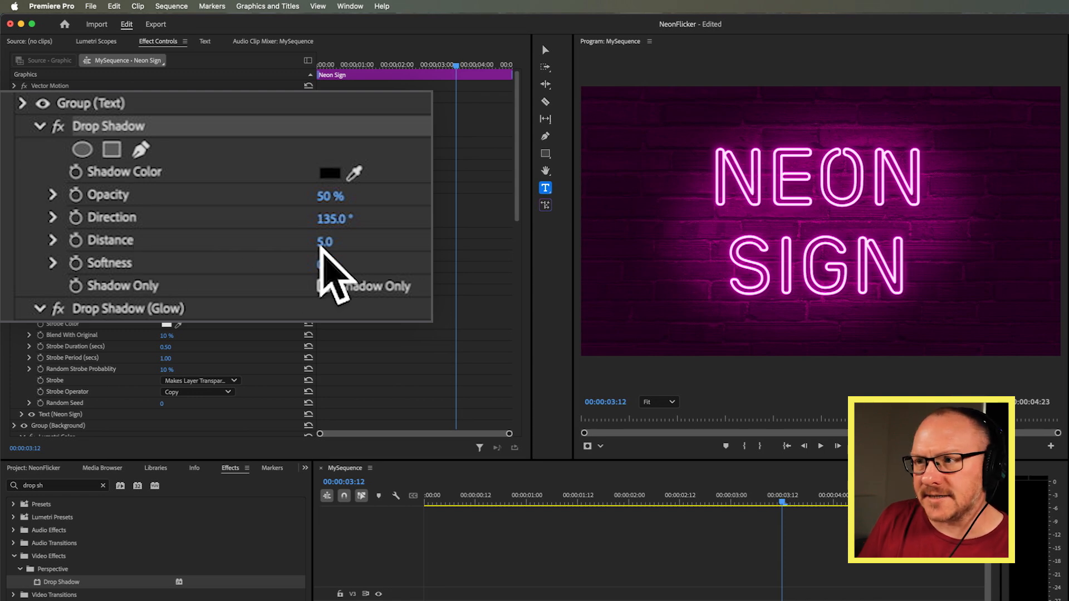
# Step: Increase the second Drop Shadow's distance to 30 and add Strobe Light to the Text group
pyautogui.moveTo(325, 241); pyautogui.dragTo(334, 241)
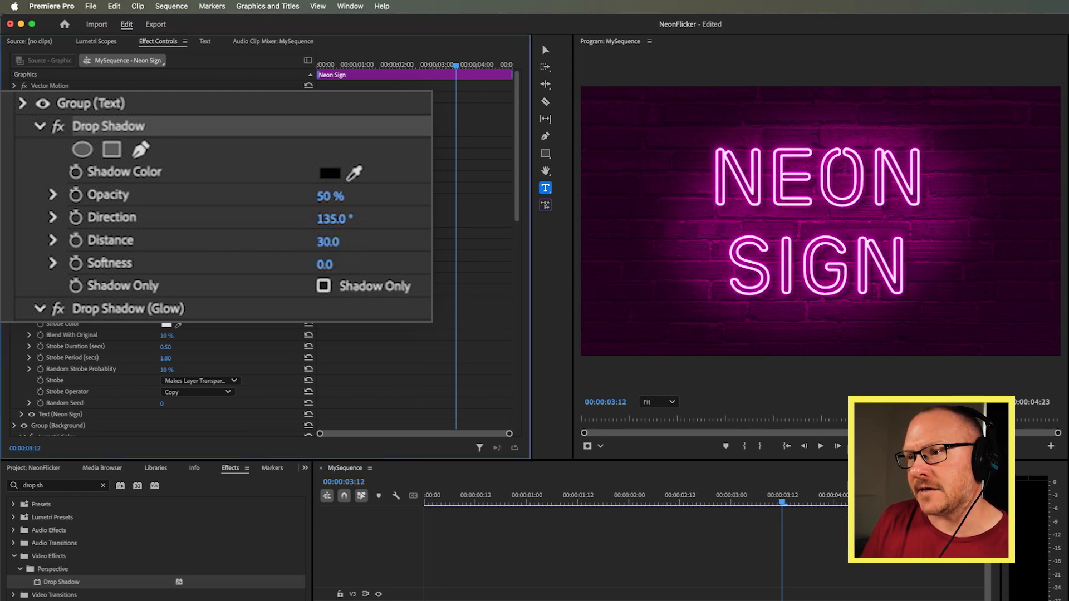
pyautogui.moveTo(341, 241); pyautogui.dragTo(327, 265)
pyautogui.write('strobe')
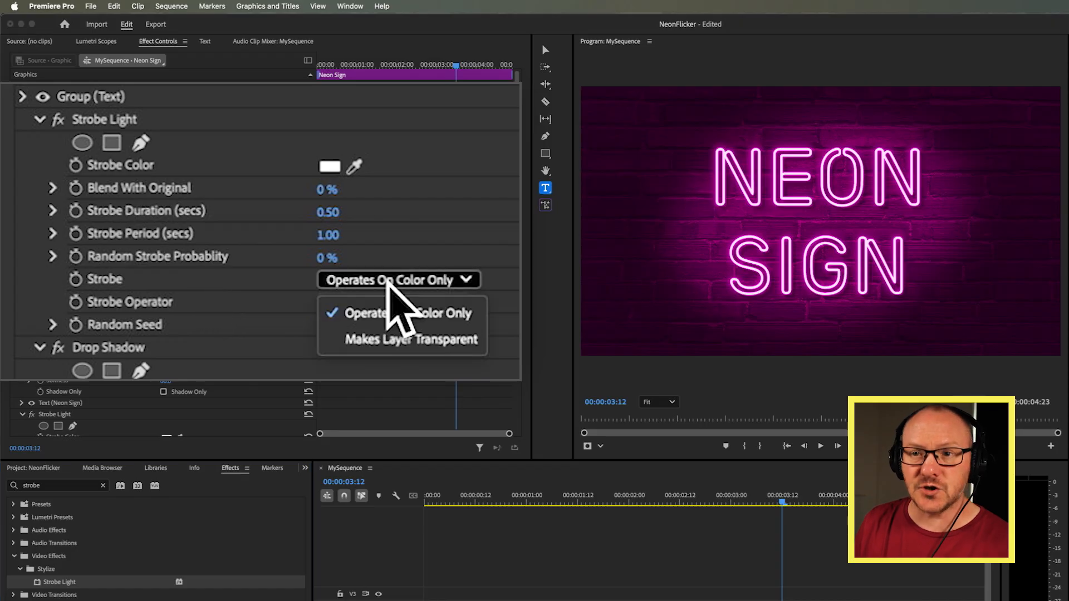
# Step: Make Strobe Light turn the text transparent with 50% random strobe probability
pyautogui.click(410, 340)
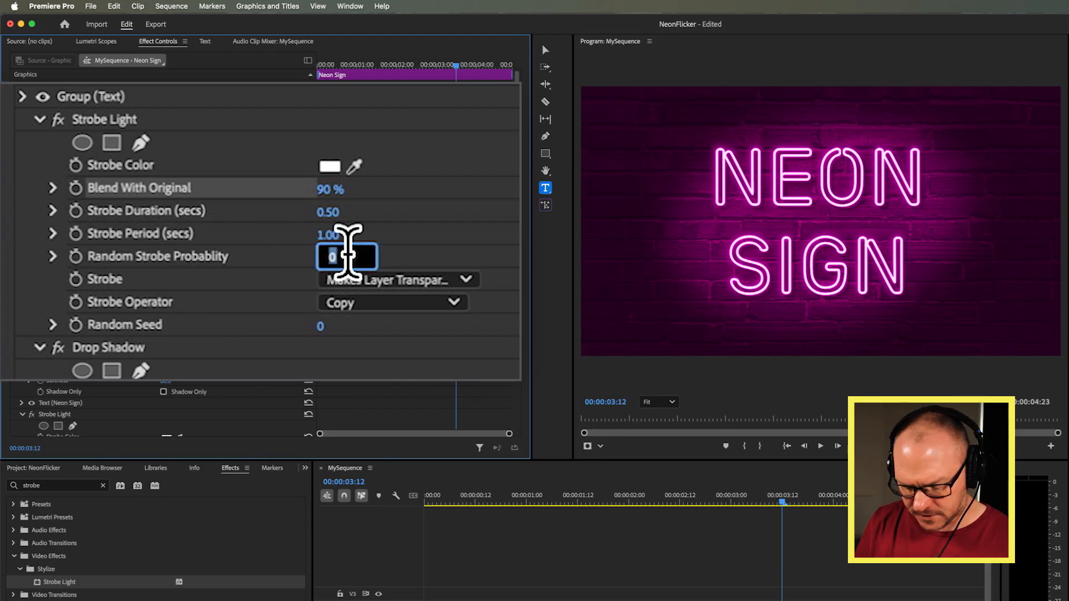
pyautogui.write('50 %')
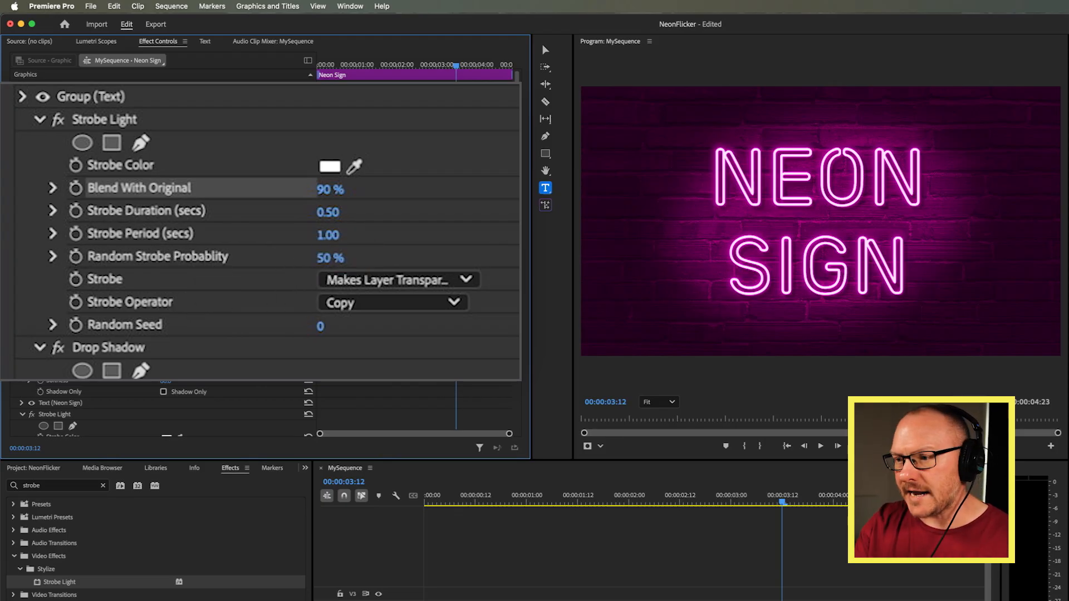
pyautogui.click(717, 503)
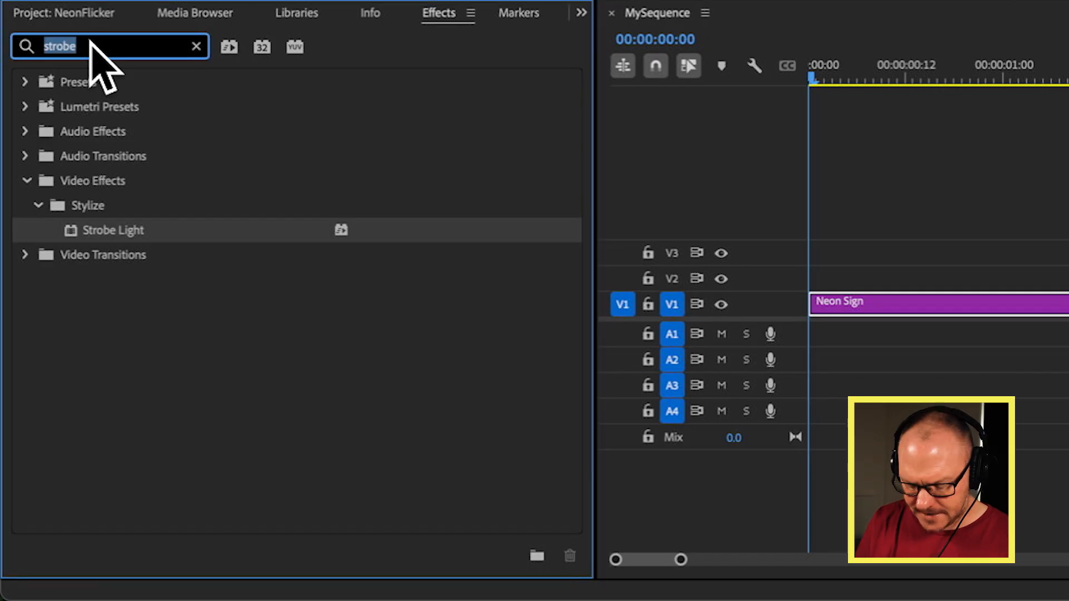
# Step: Search the Effects panel for 'gaussian' to show Gaussian Blur
pyautogui.write('gaussian')
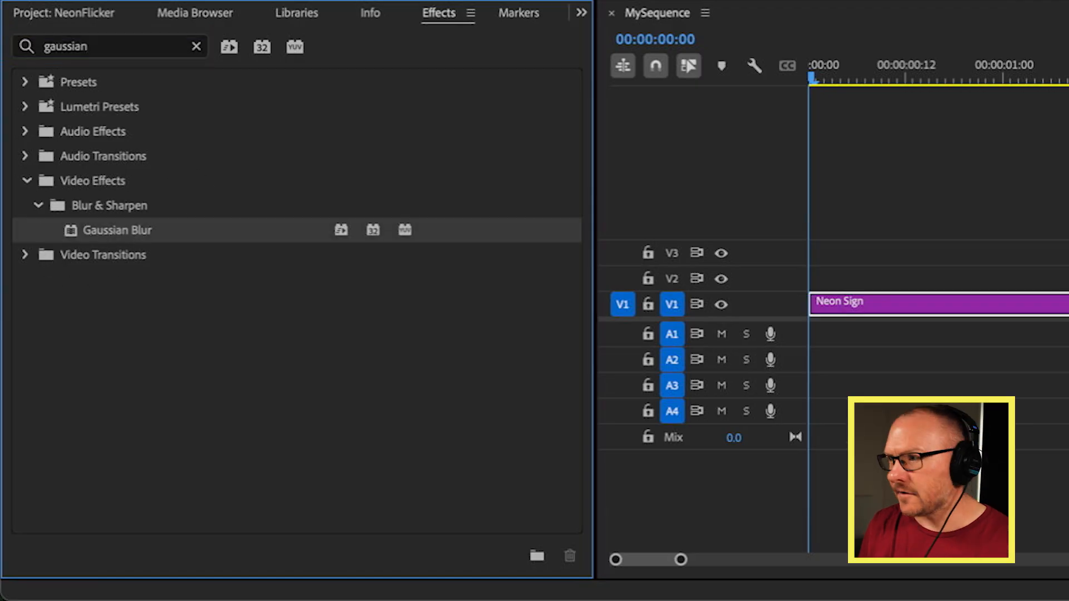